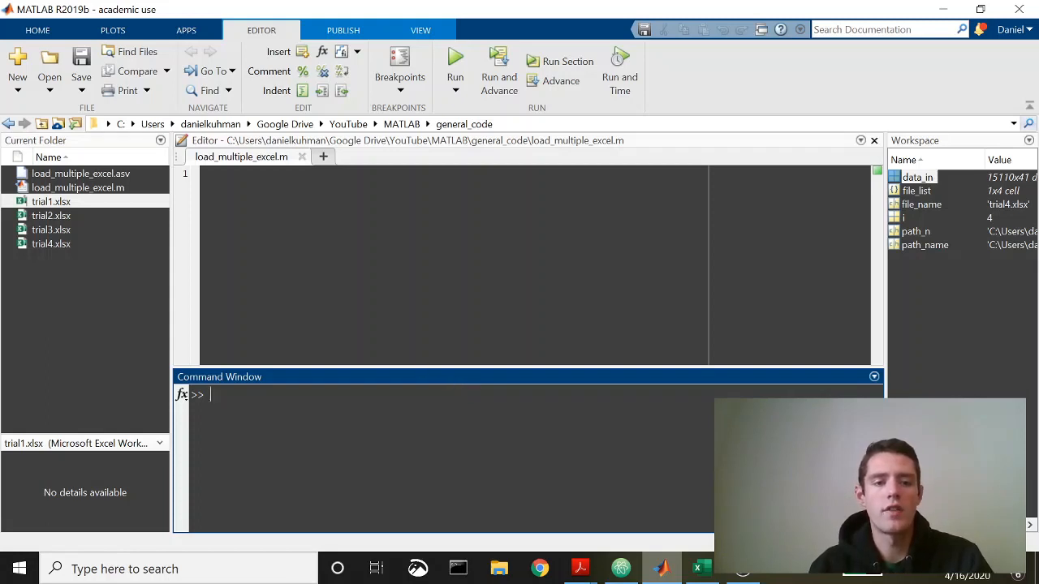
Step: Clear the workspace and begin the script with a clear all; clc line
type("clear all; clc")
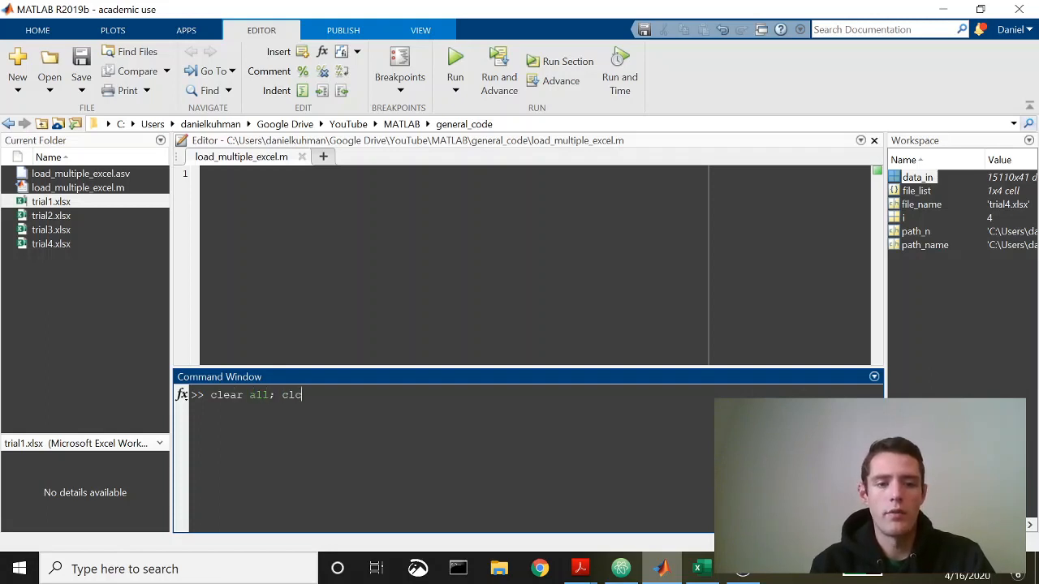
key("enter")
type("clear all")
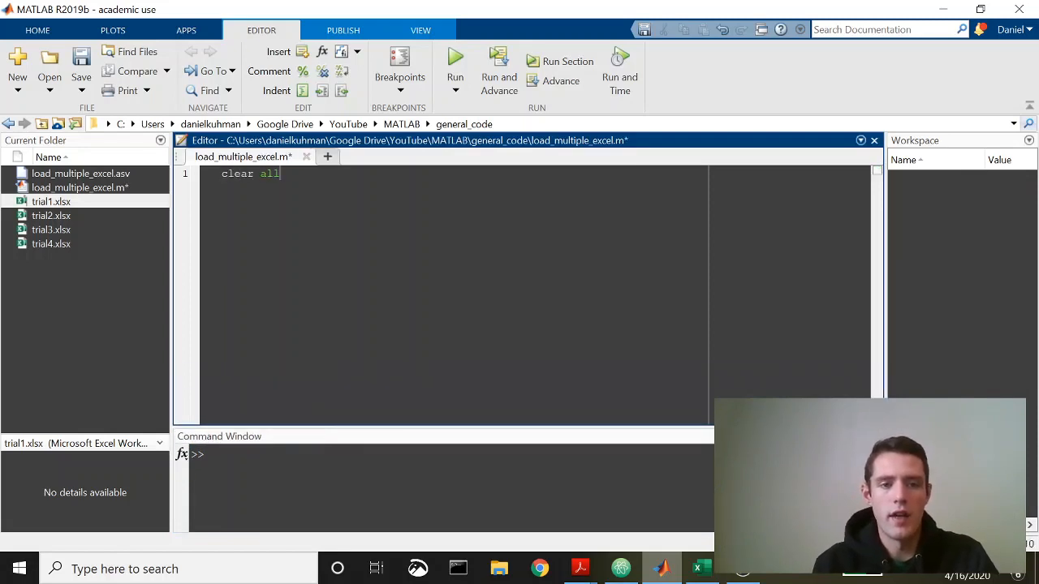
type("; clc")
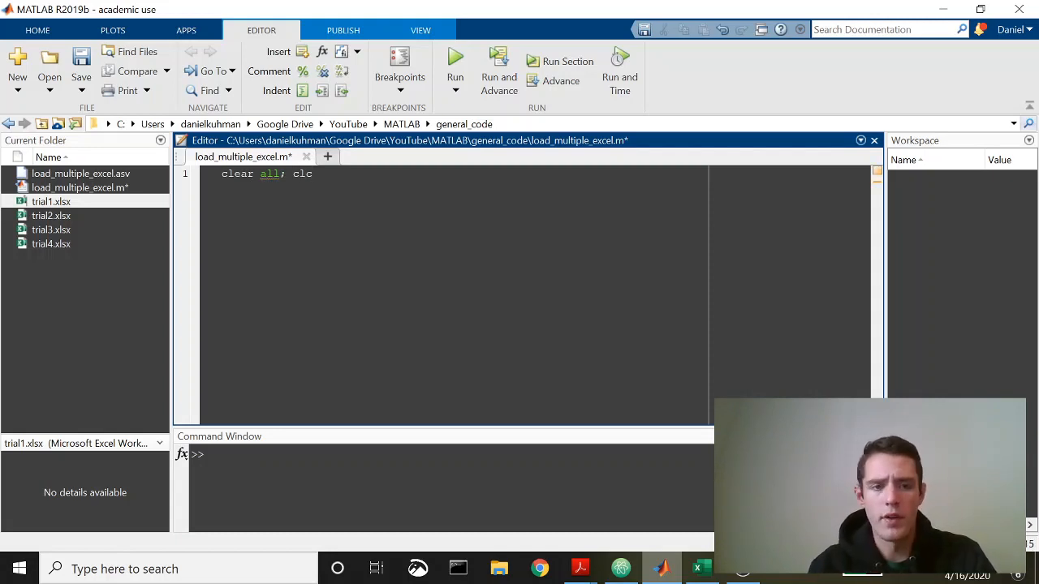
key("enter")
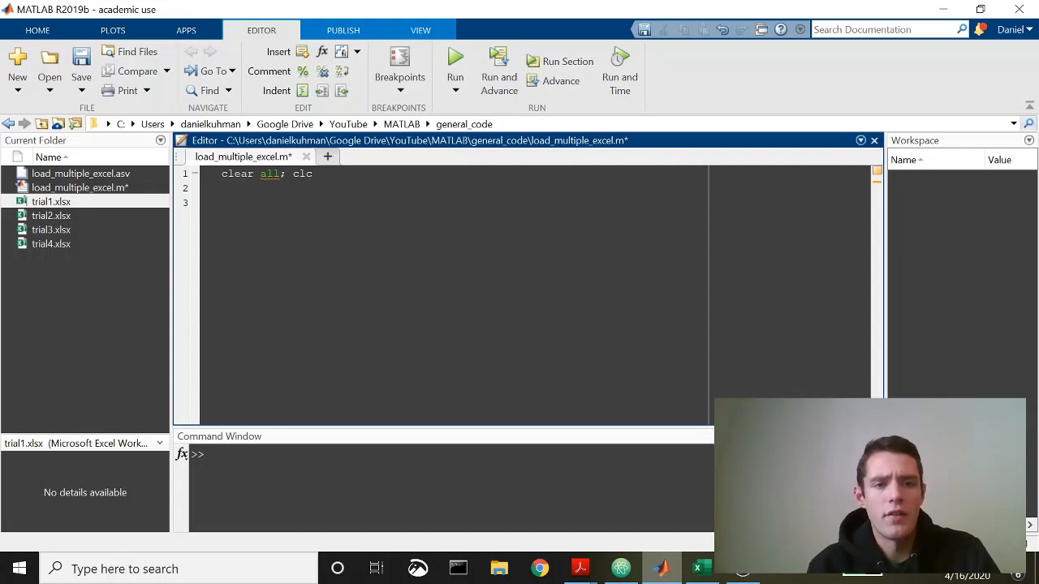
Step: Write a uigetfile call for '.xlsx' files prompting 'Grab the files you want to process' with 'MultiSelect' on
type("uige")
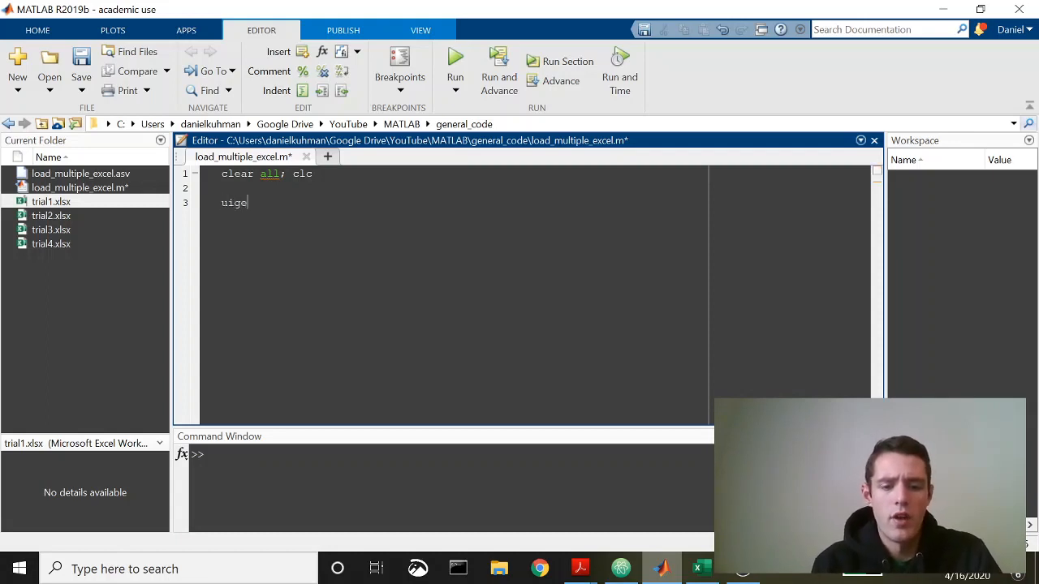
type("tfile()")
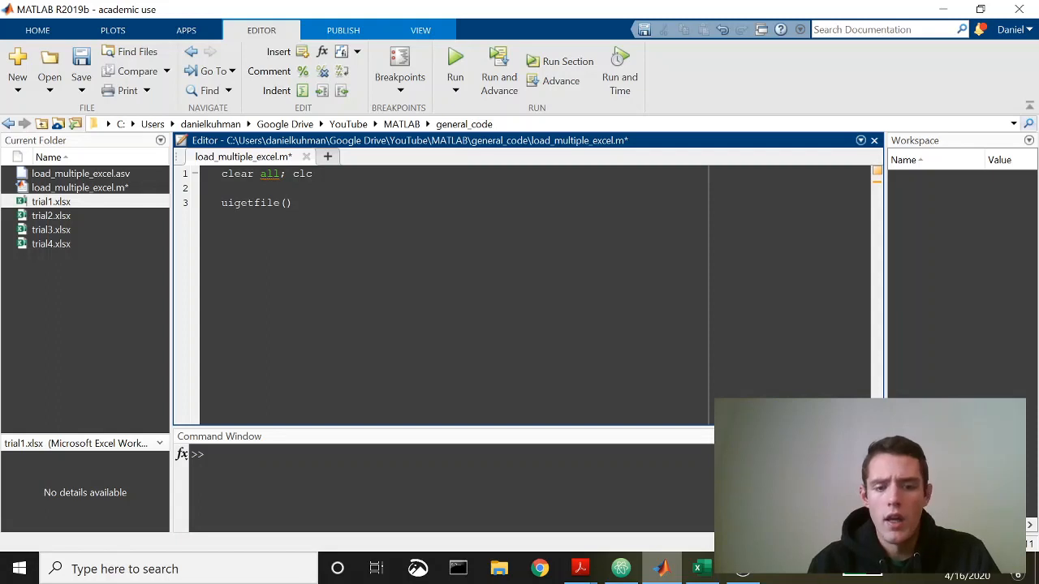
type("'.'")
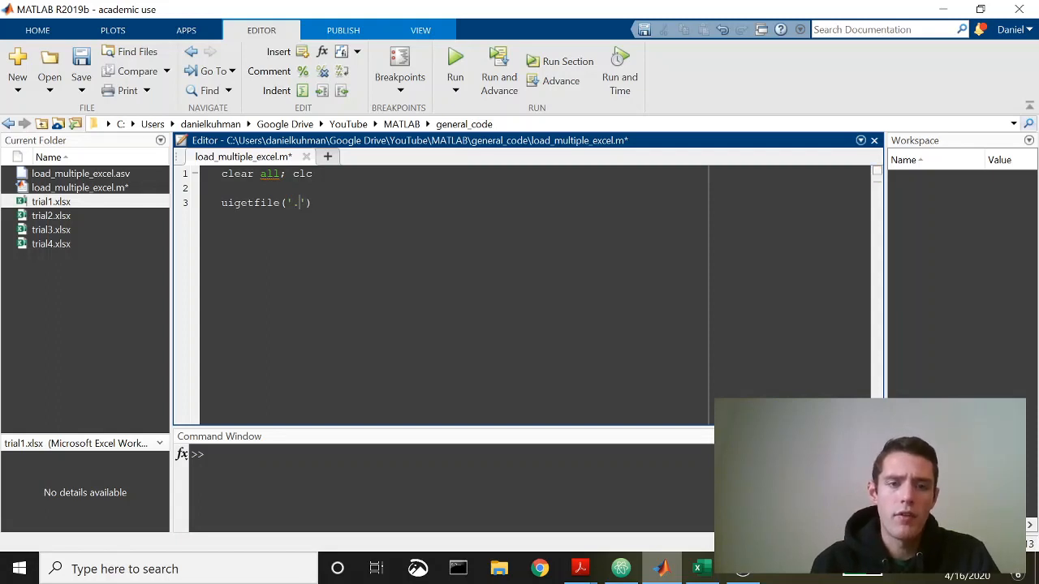
type("xlsx")
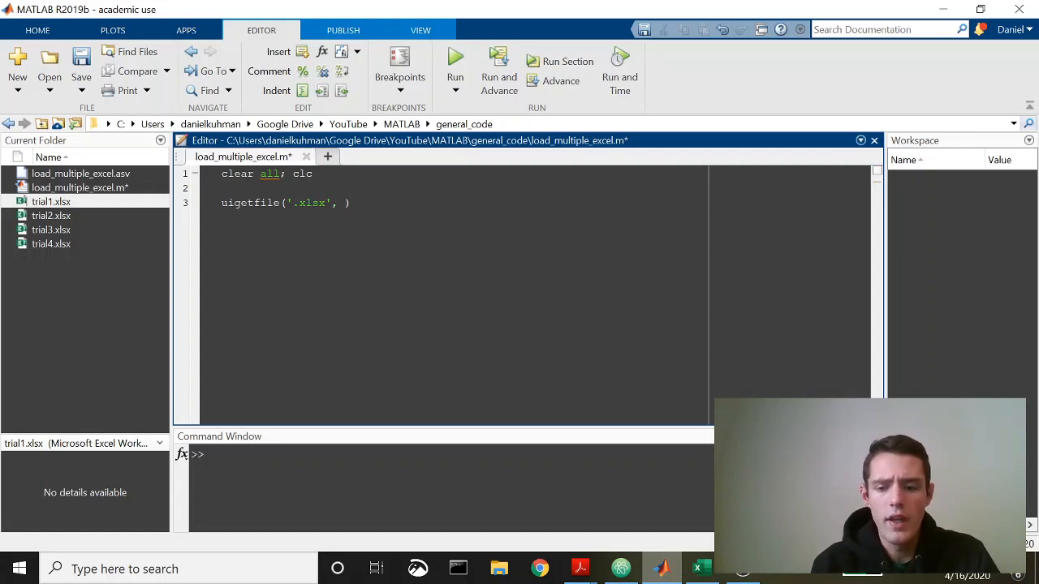
type("'Grab '")
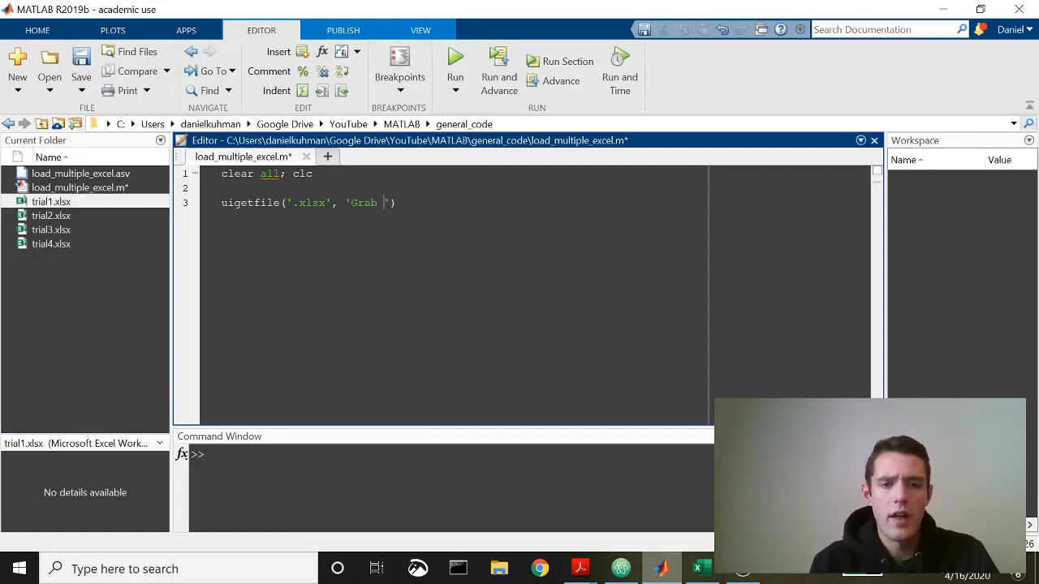
type("you want to")
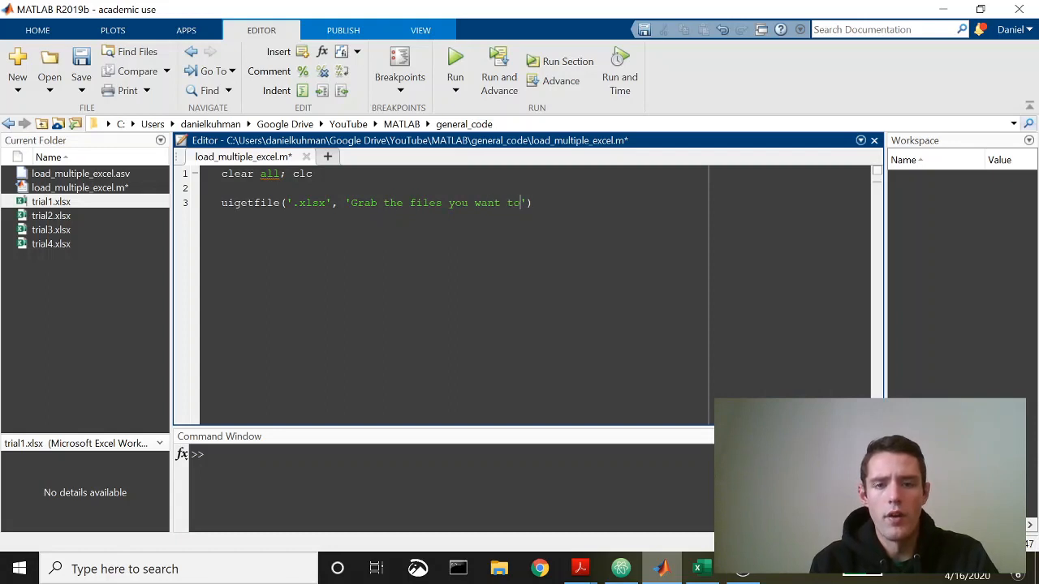
type("process")
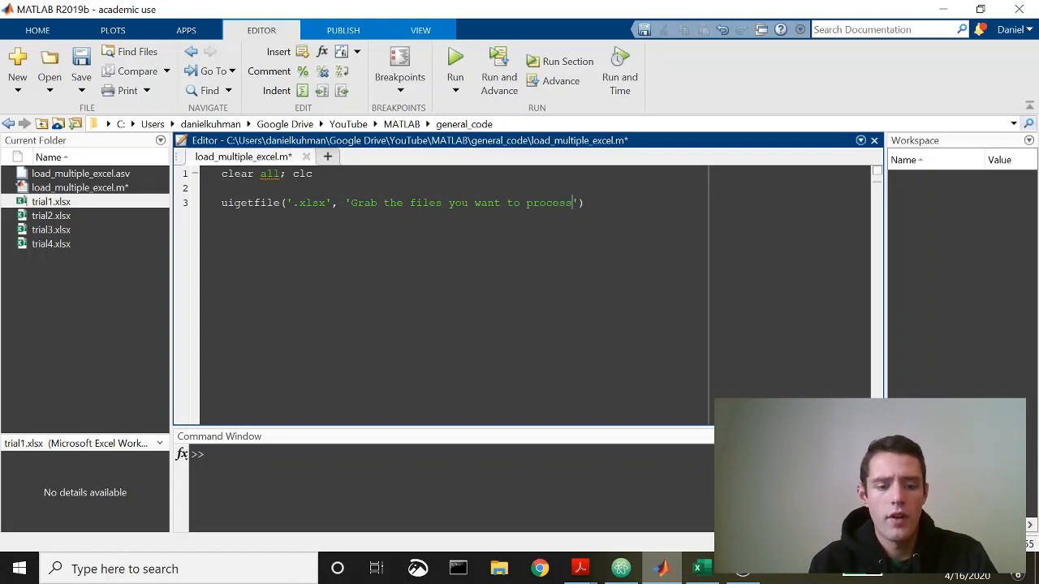
type(",")
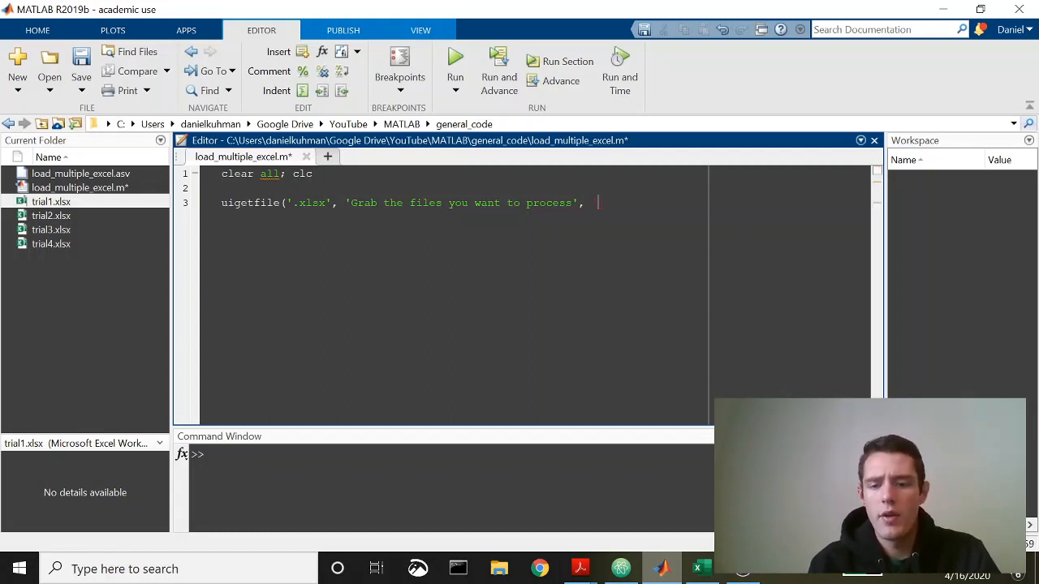
type("'MultiS')")
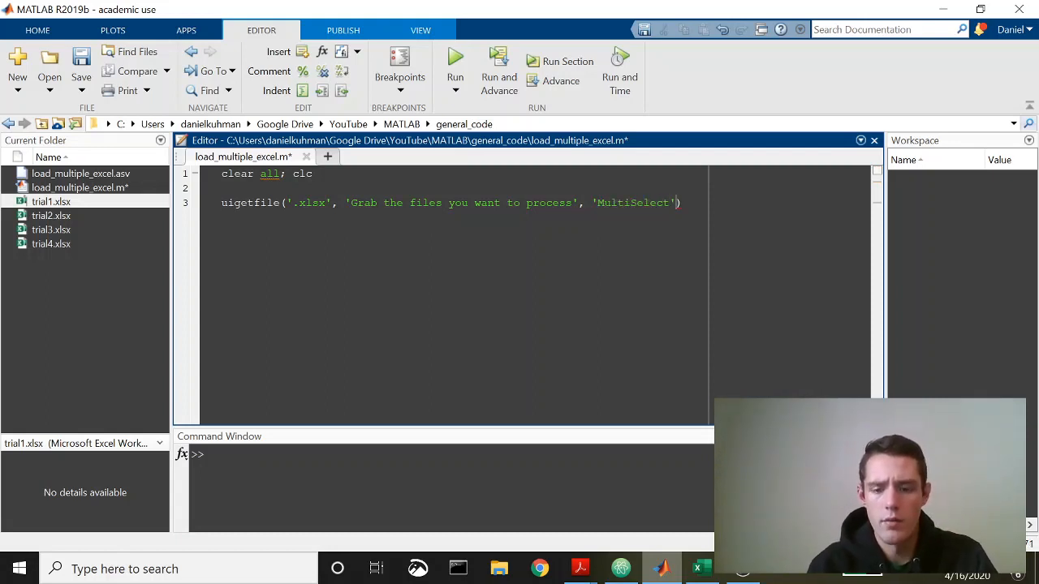
type(", 'on'")
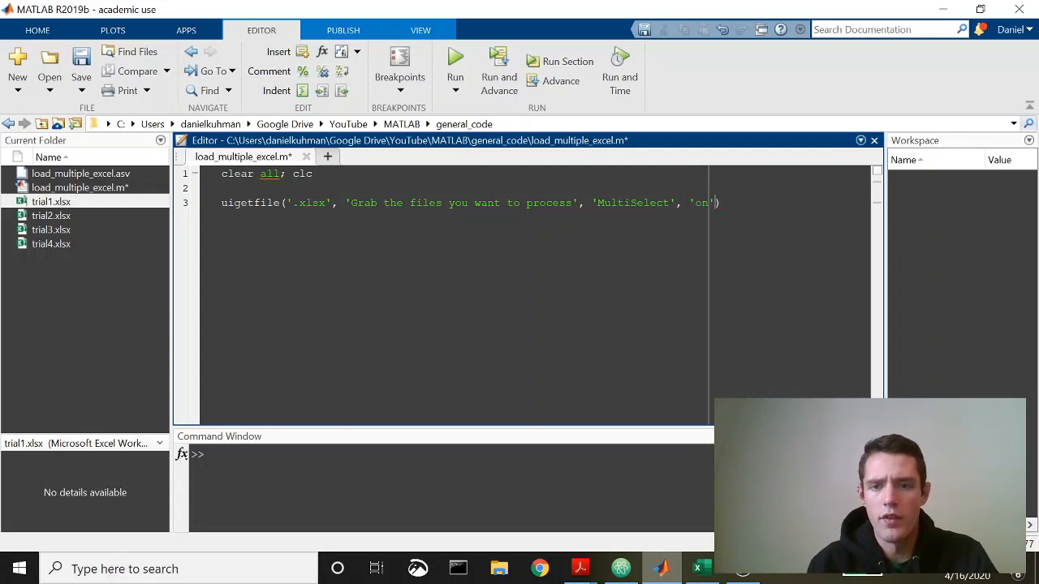
Step: Assign the uigetfile outputs to [file_list, path_n] at the start of the line
key("enter")
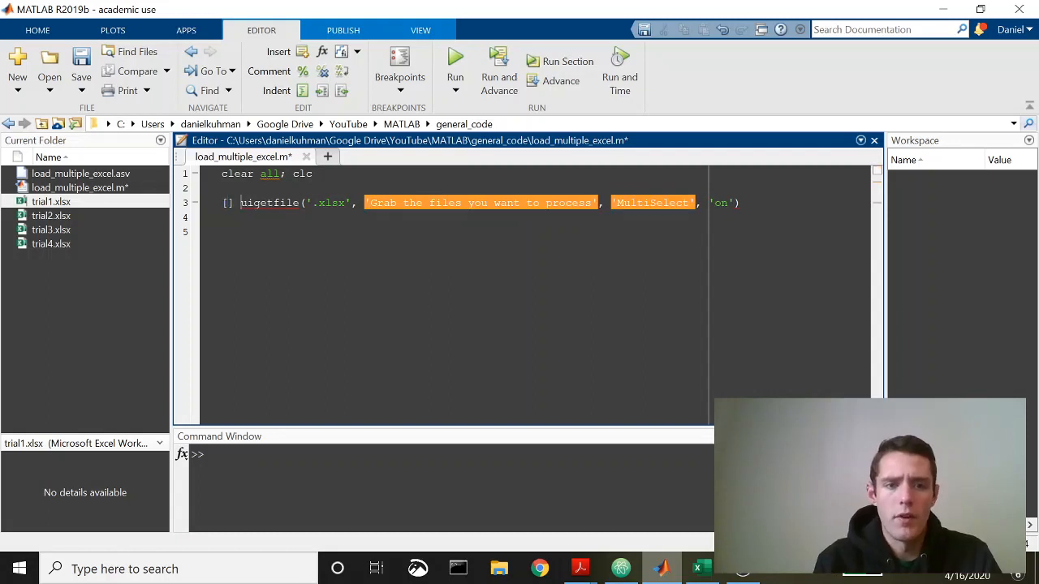
type("fil] =")
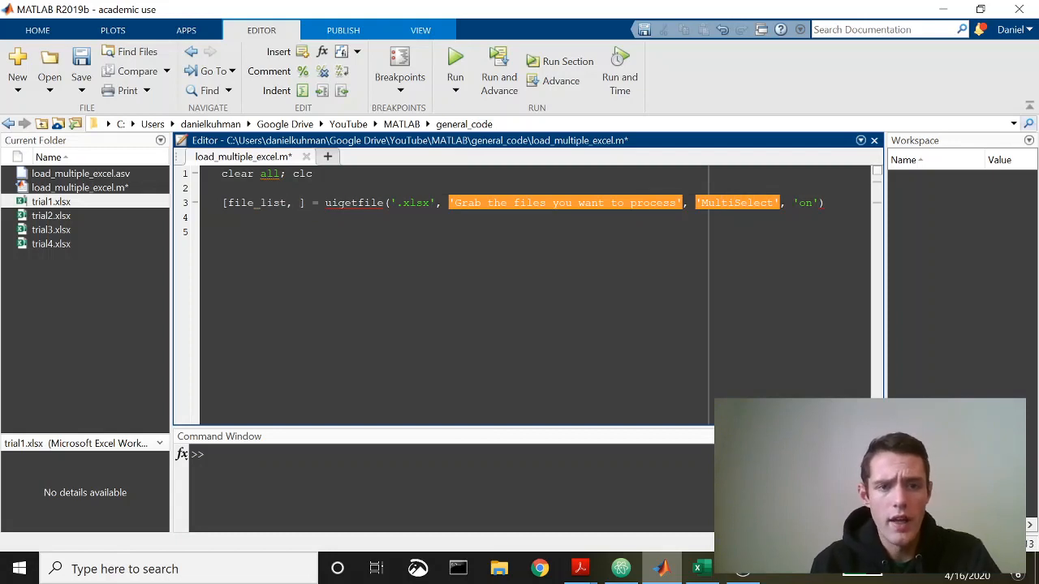
type("path_n")
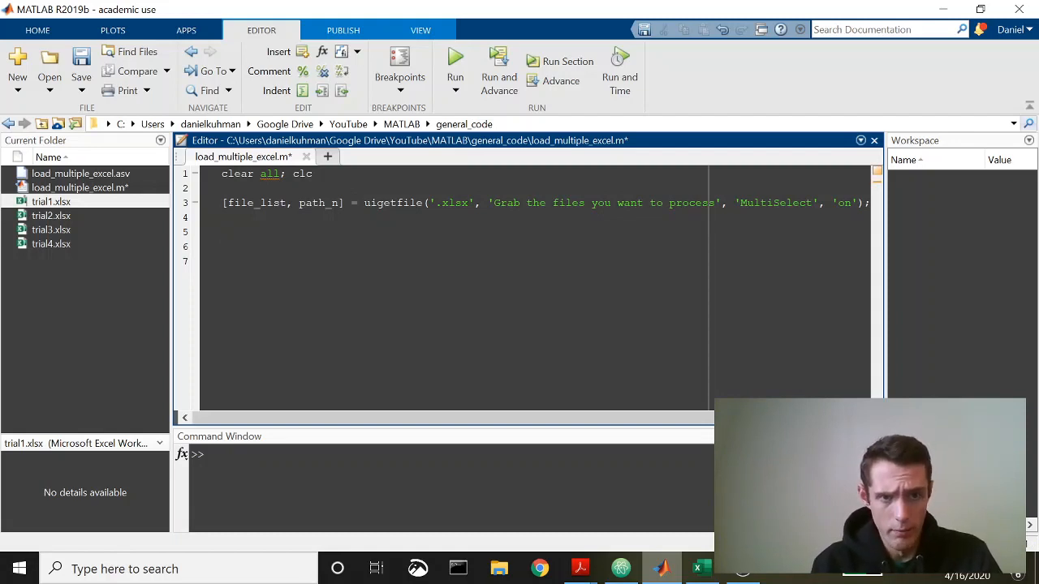
Step: Add an if iscell(file_list) == 0 block that sets file_list = {file_list}
type("if")
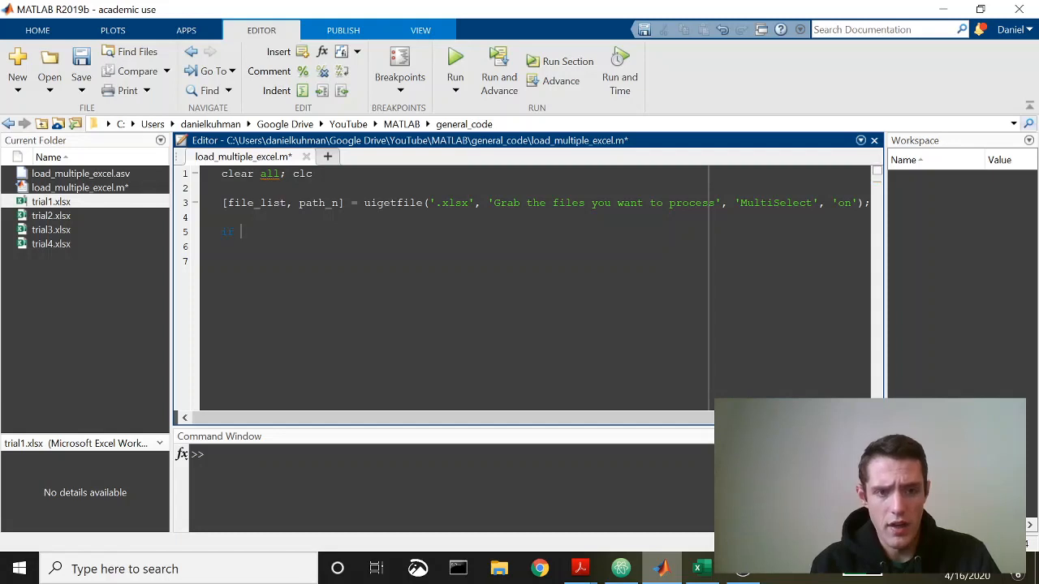
type("iscell")
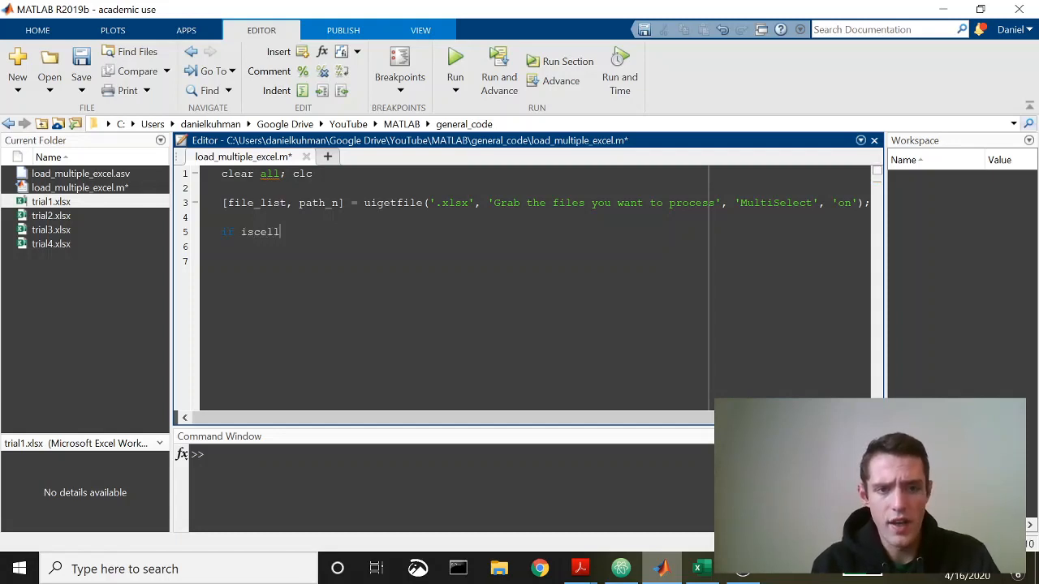
type("(file_list) == 0")
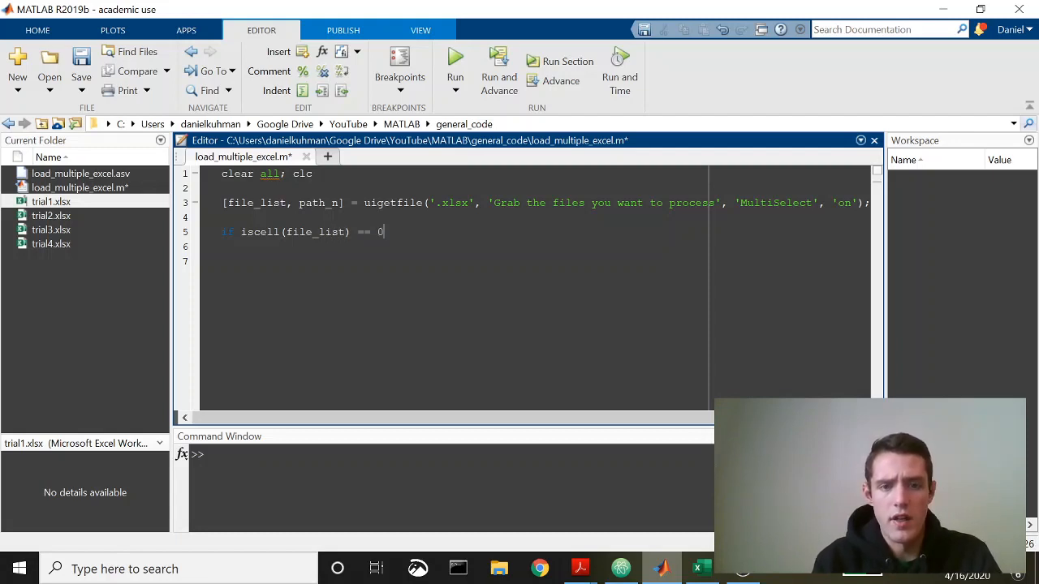
type("i")
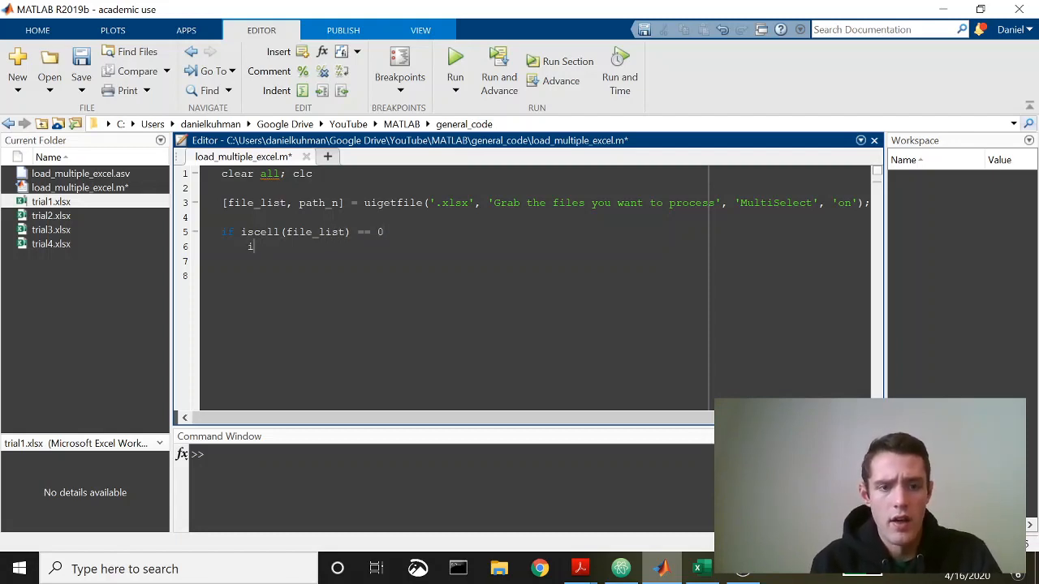
type("file_list =")
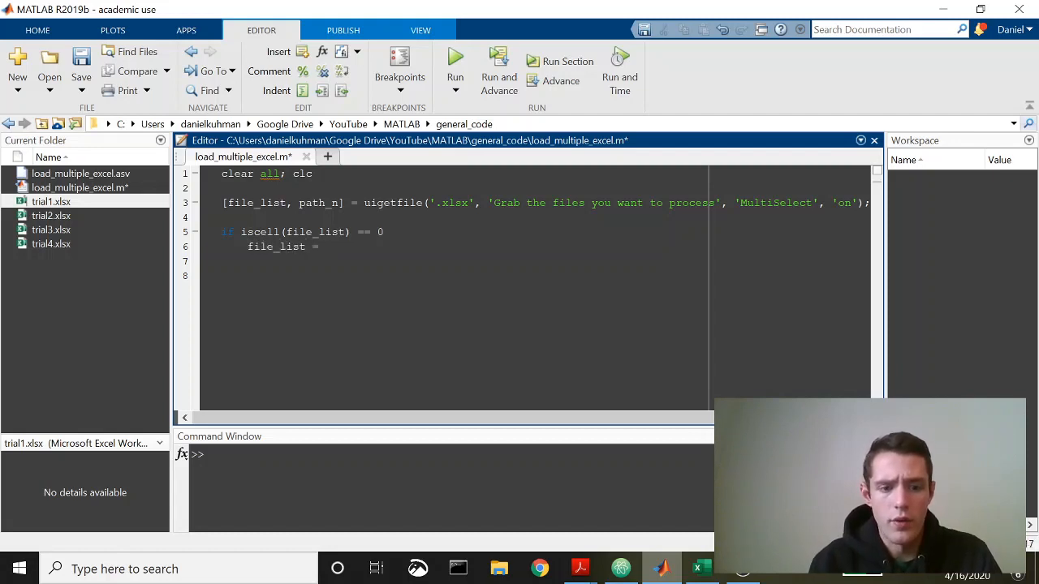
type("{}")
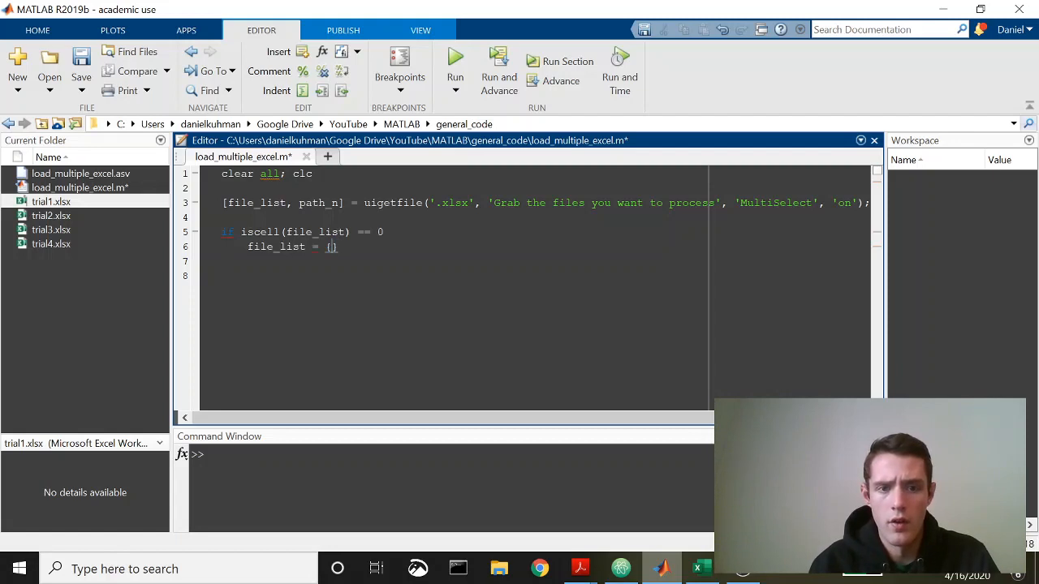
type("{file_list}")
type("end")
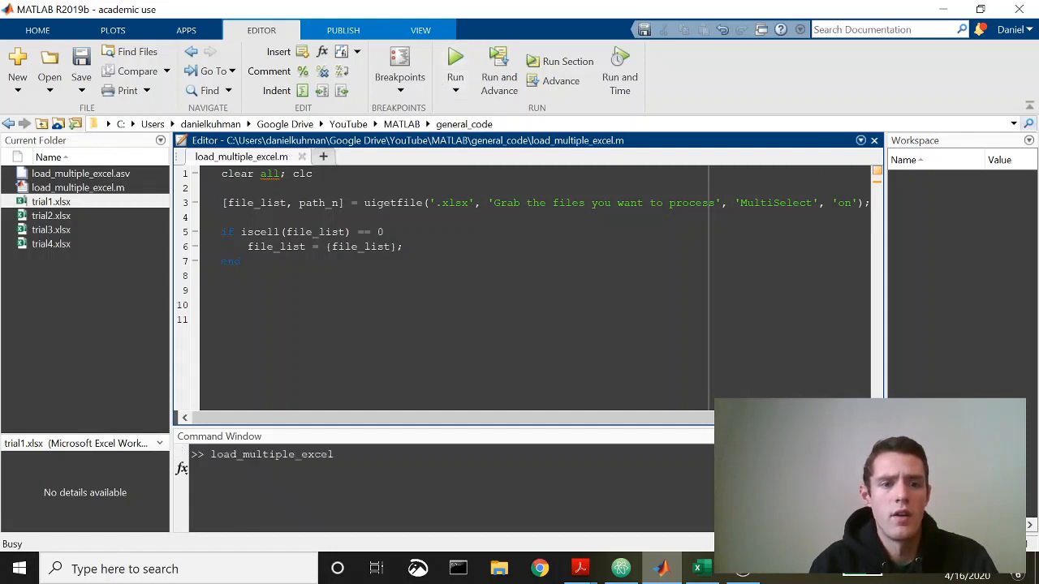
Step: Select trial1–trial4.xlsx in the file dialog and inspect the resulting 1x4 file_list cell
left_click(455, 68)
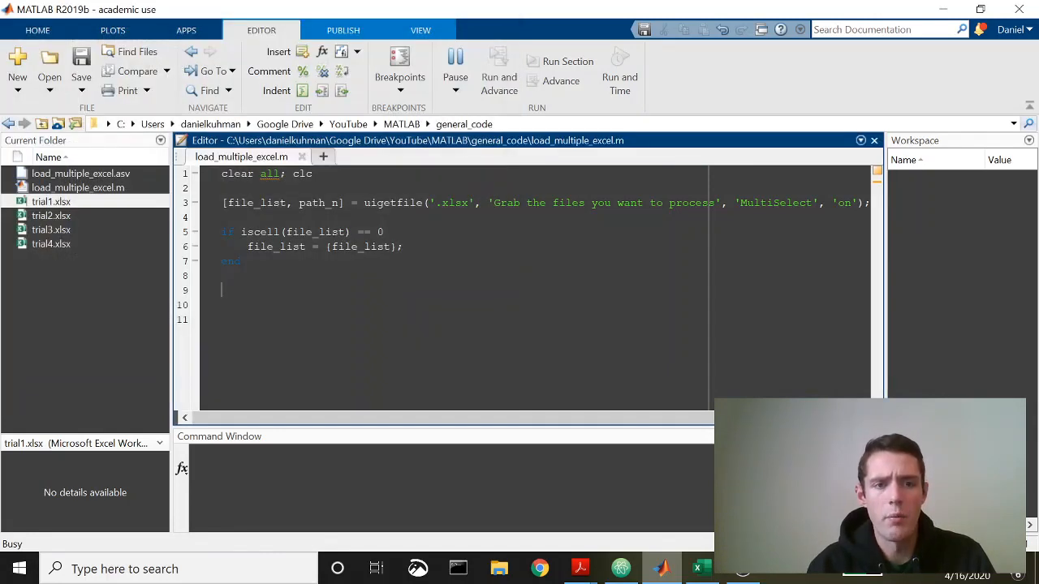
left_click(455, 68)
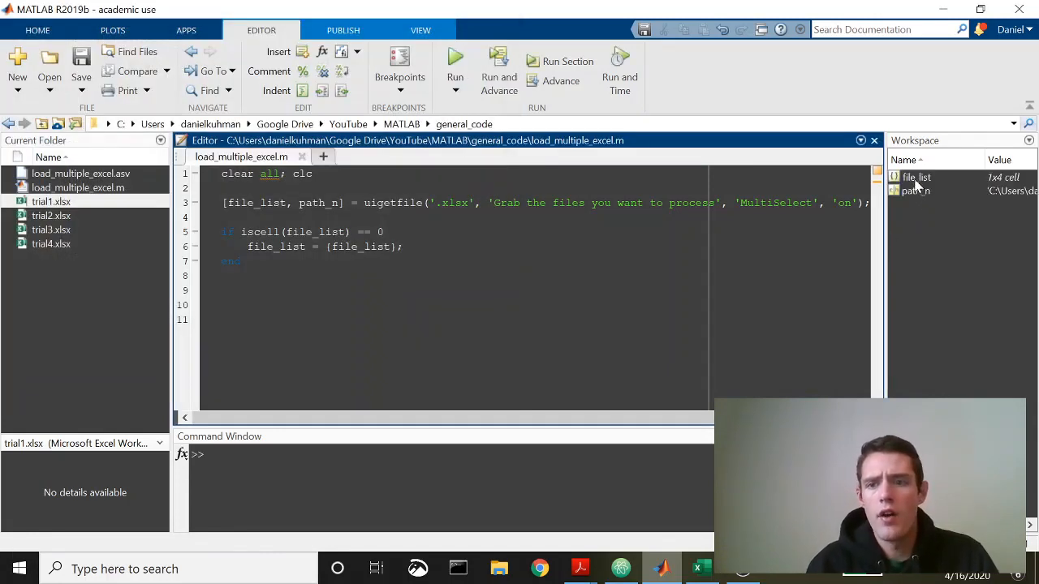
double_click(915, 177)
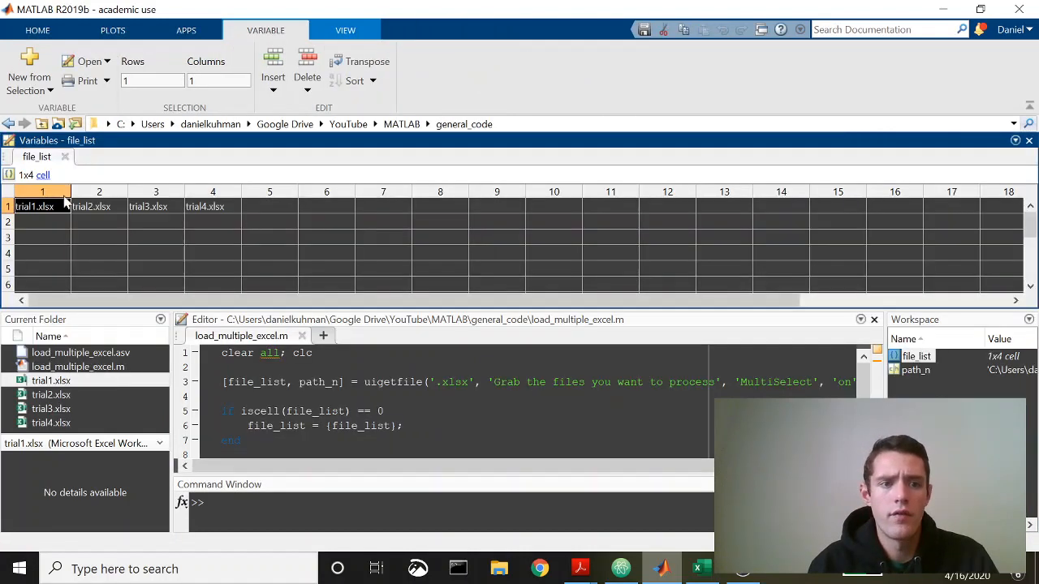
left_click(156, 205)
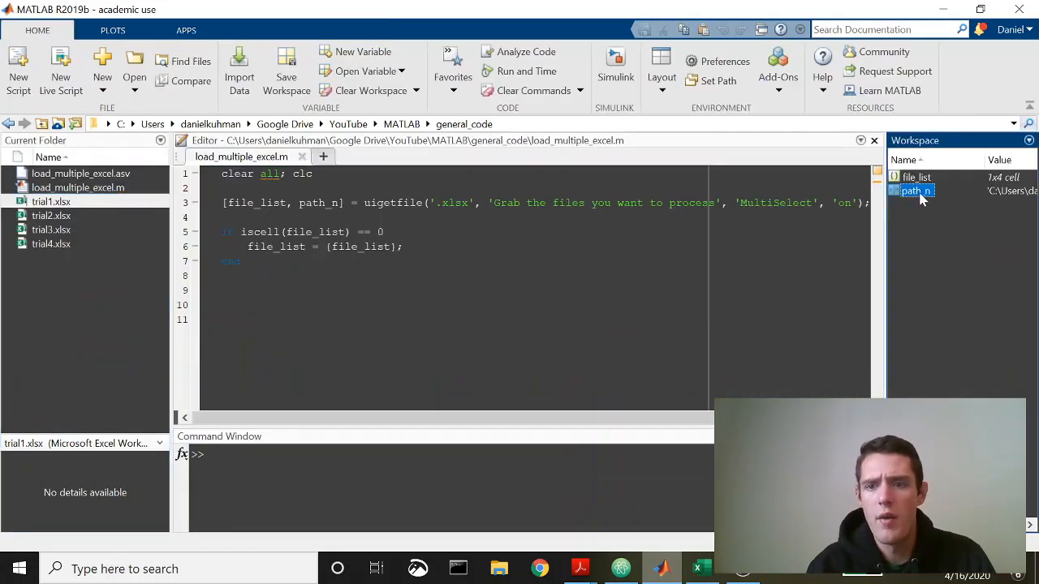
double_click(915, 190)
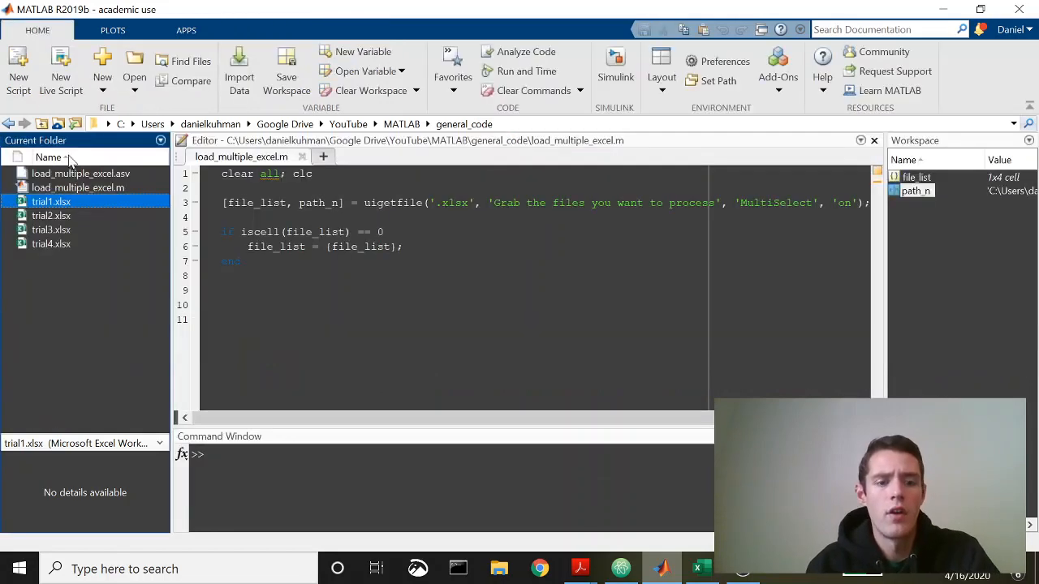
mouse_move(130, 205)
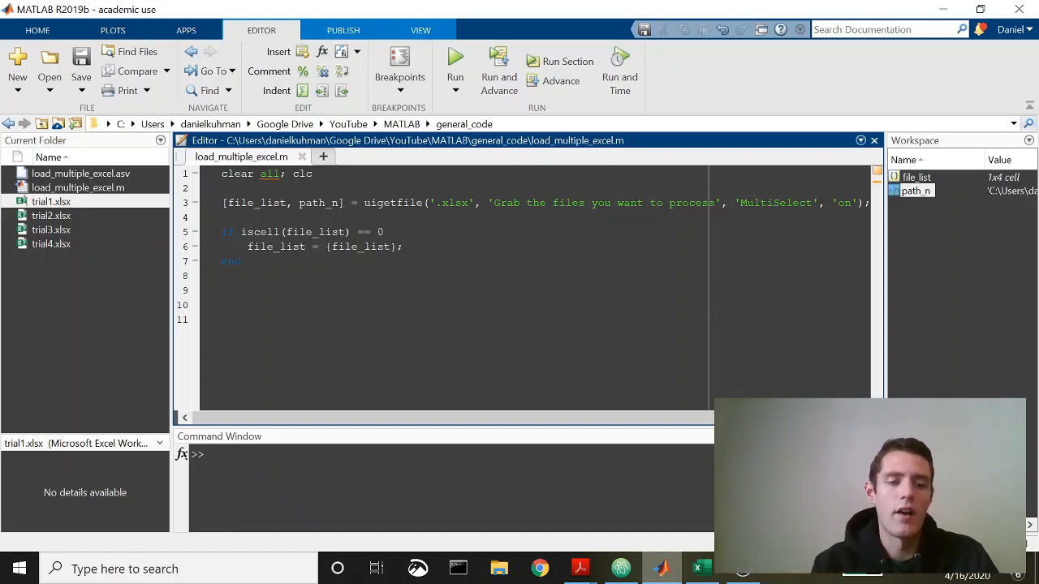
Step: Write a for loop over 1:length(file_list) that sets filename = file_list{i}
type("for i = 1:")
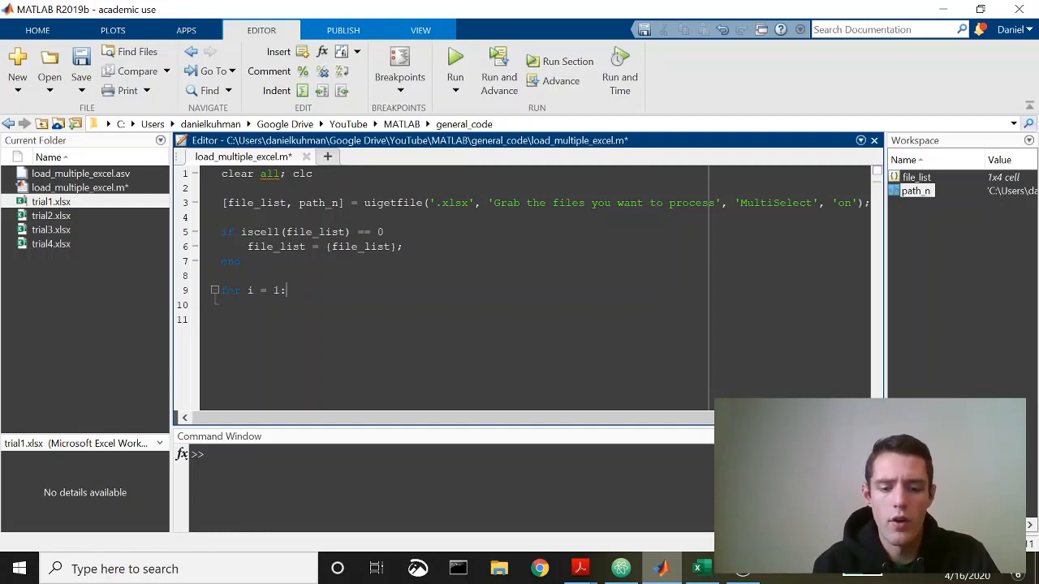
type("leng")
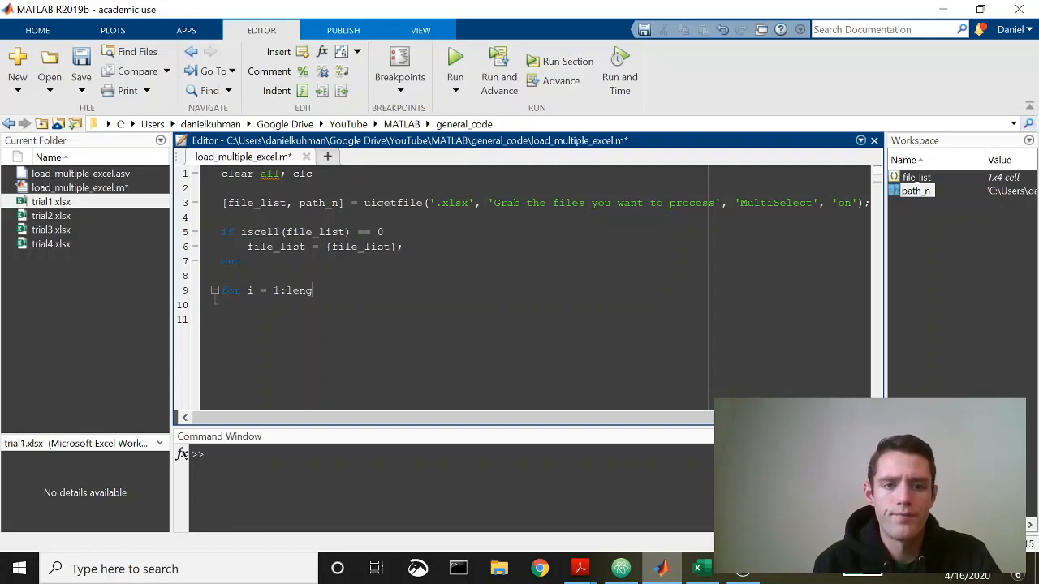
type("th()")
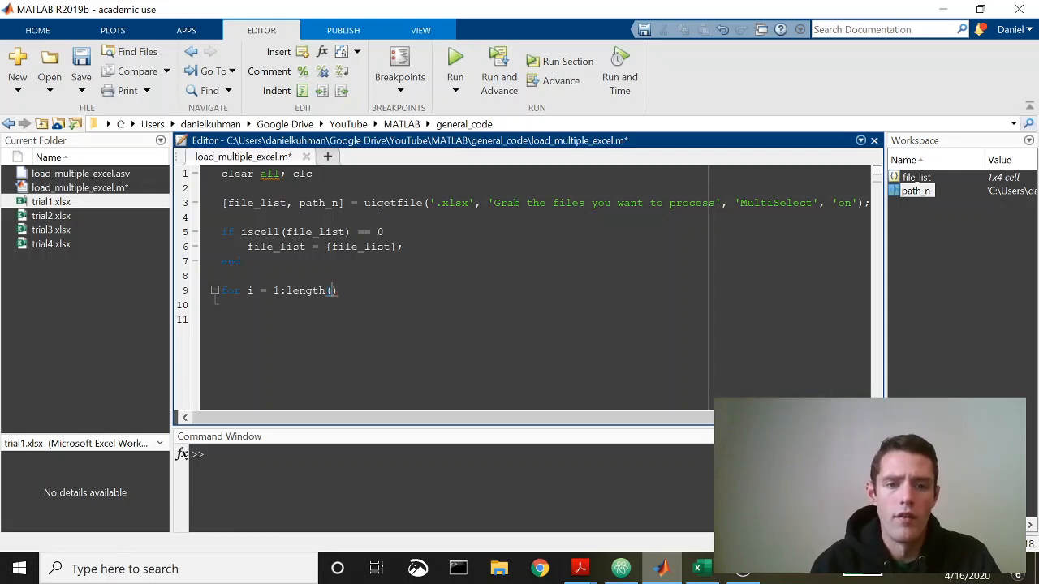
type("file_list")
left_click(460, 305)
type("end")
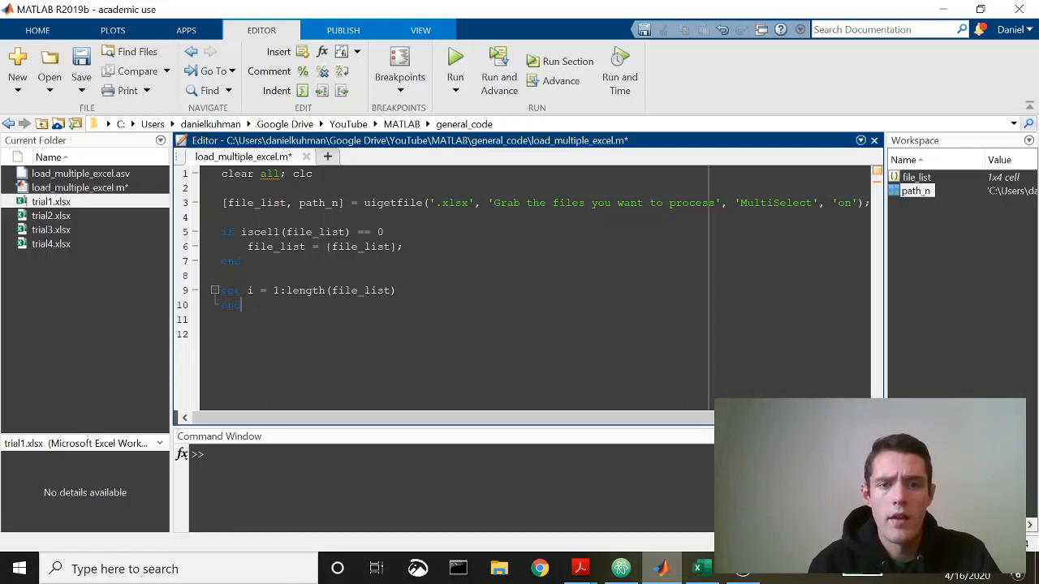
key("Enter")
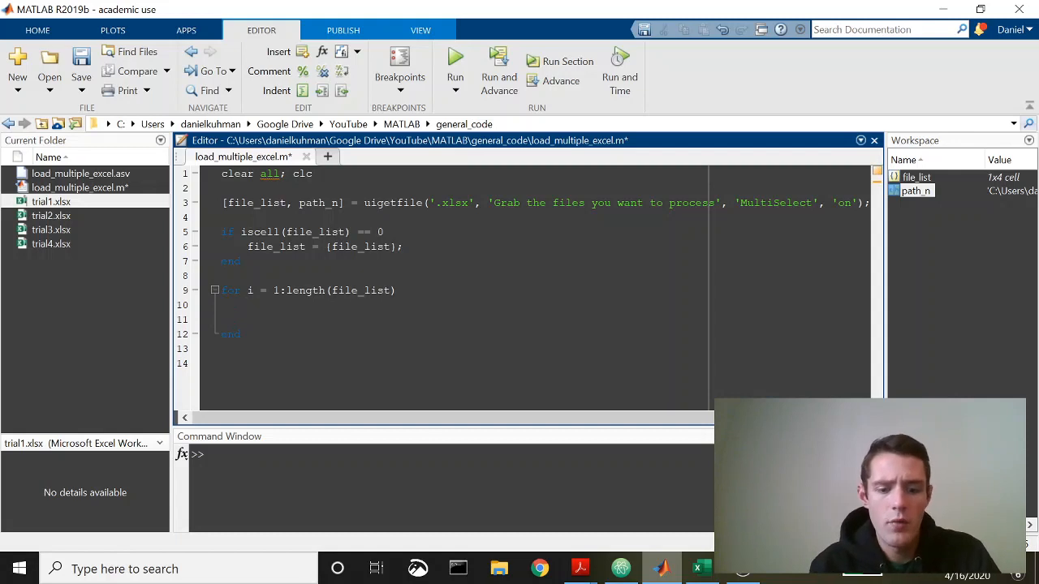
type("filename =")
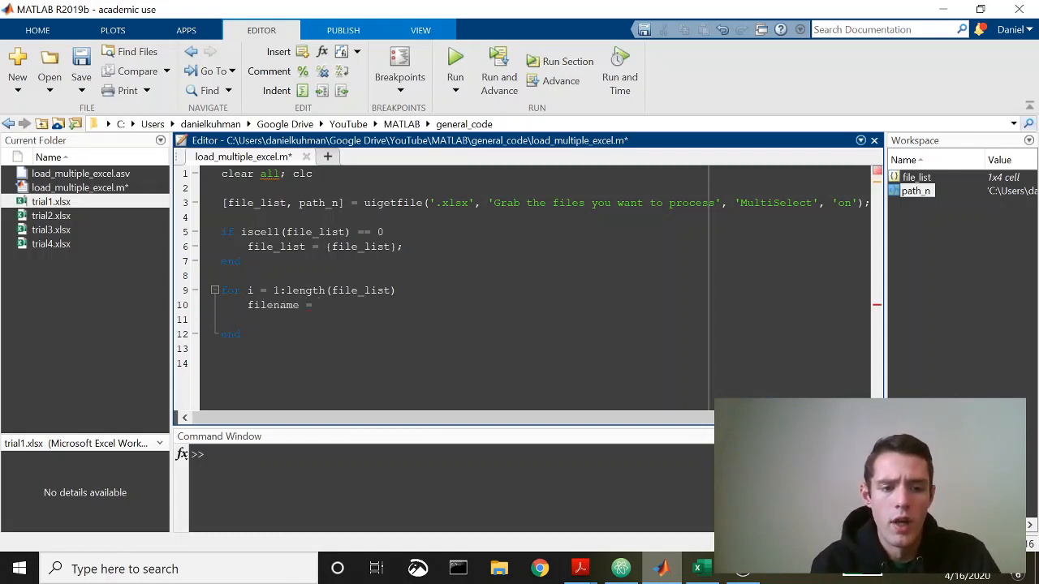
type("file_li")
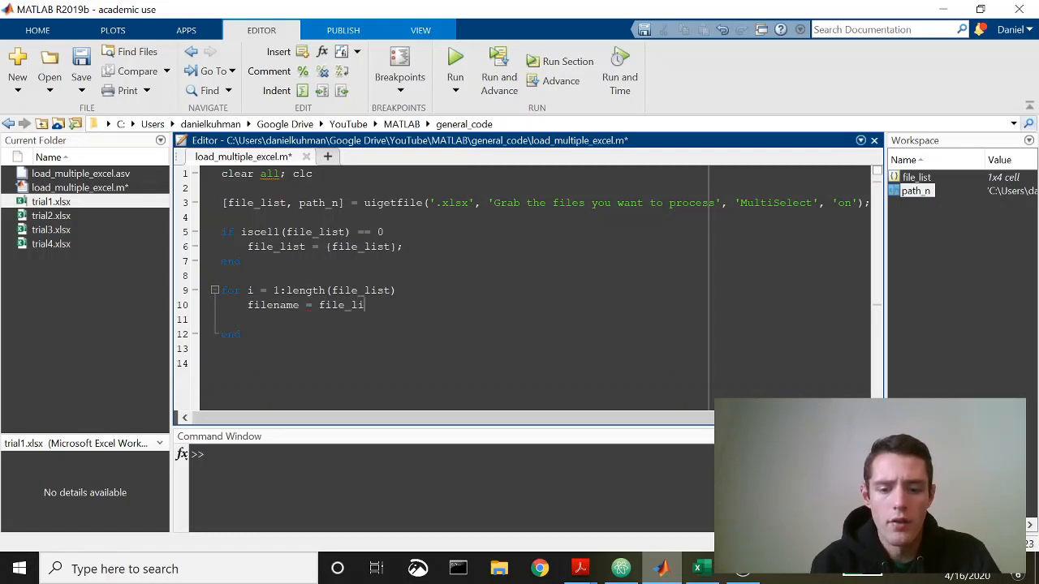
type("st")
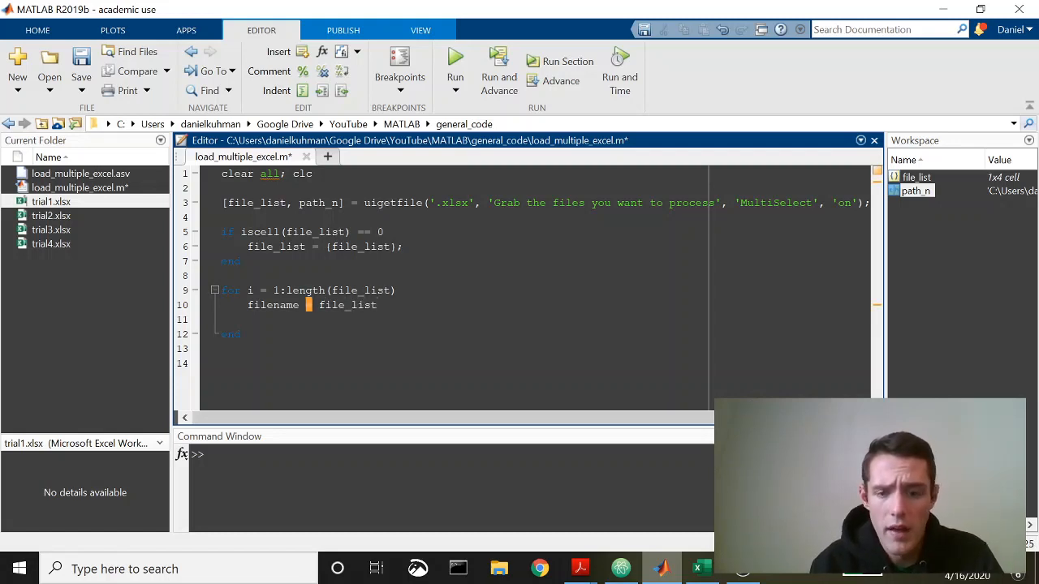
type("{}")
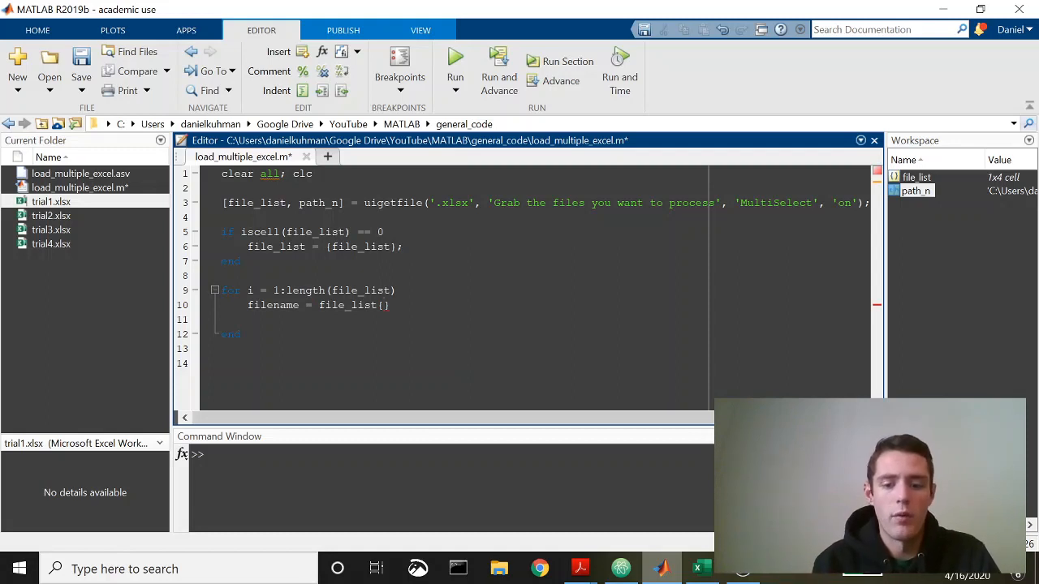
type("i")
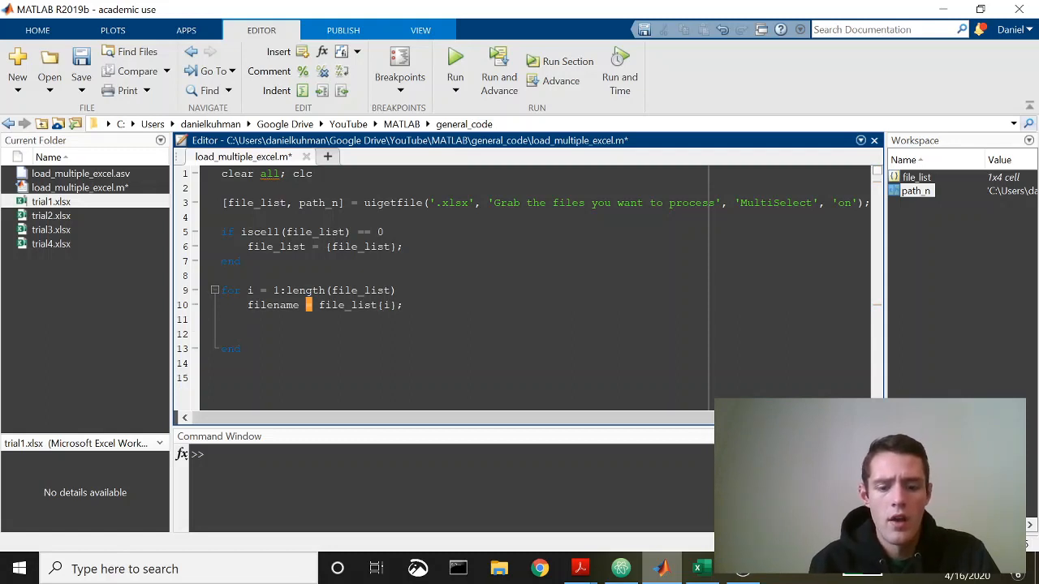
Step: Read each workbook into data_in with xlsread([path_n filename]) inside the loop
type("pathname")
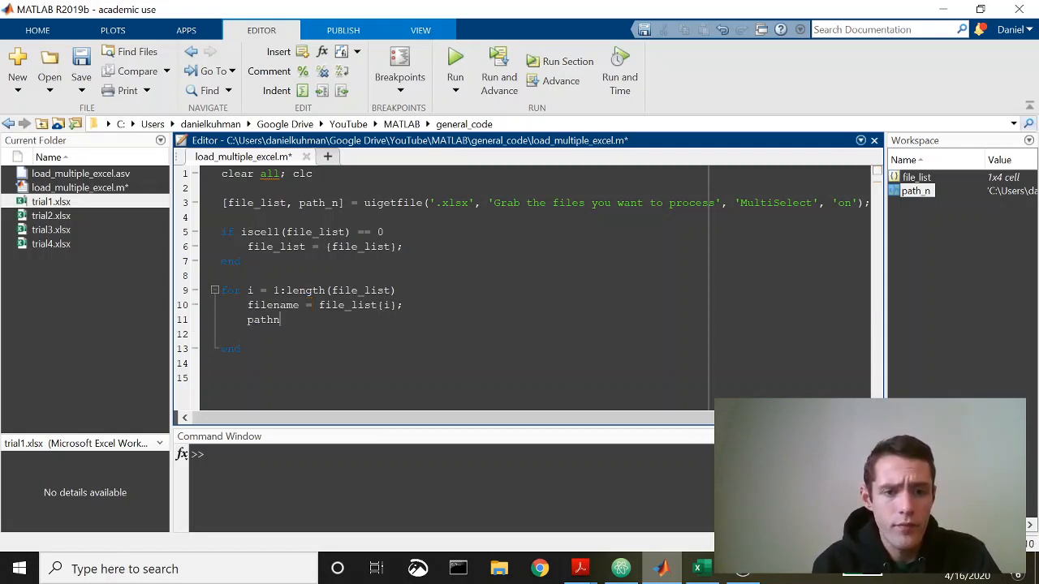
key("Backspace")
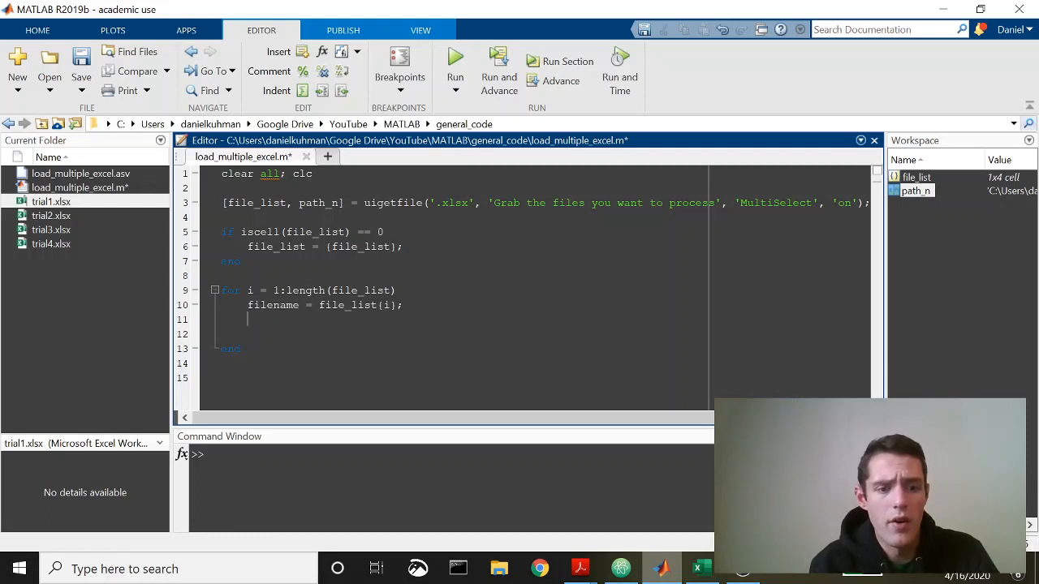
type("data")
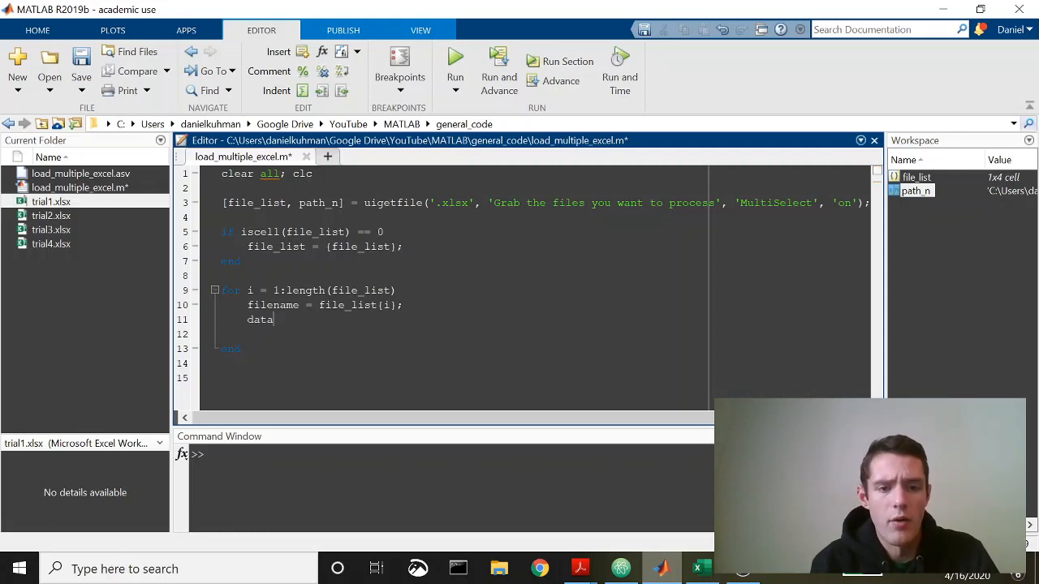
type("_imp")
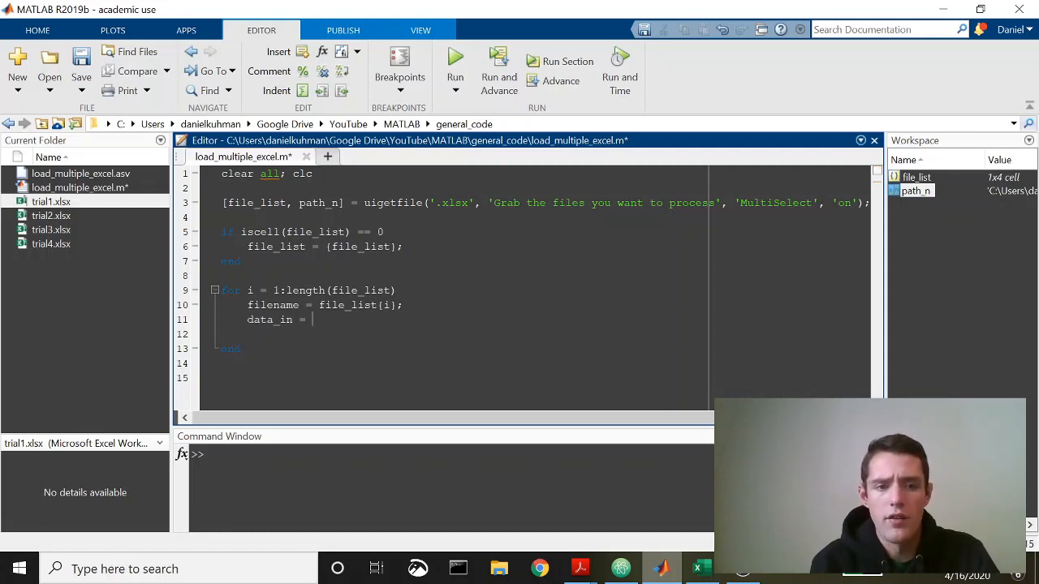
type("xlse")
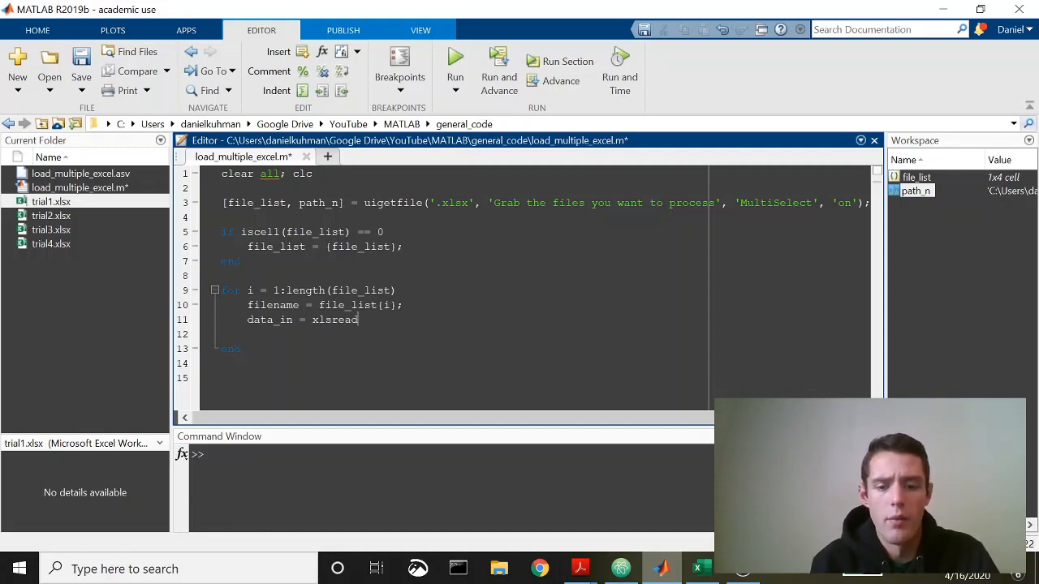
type("()")
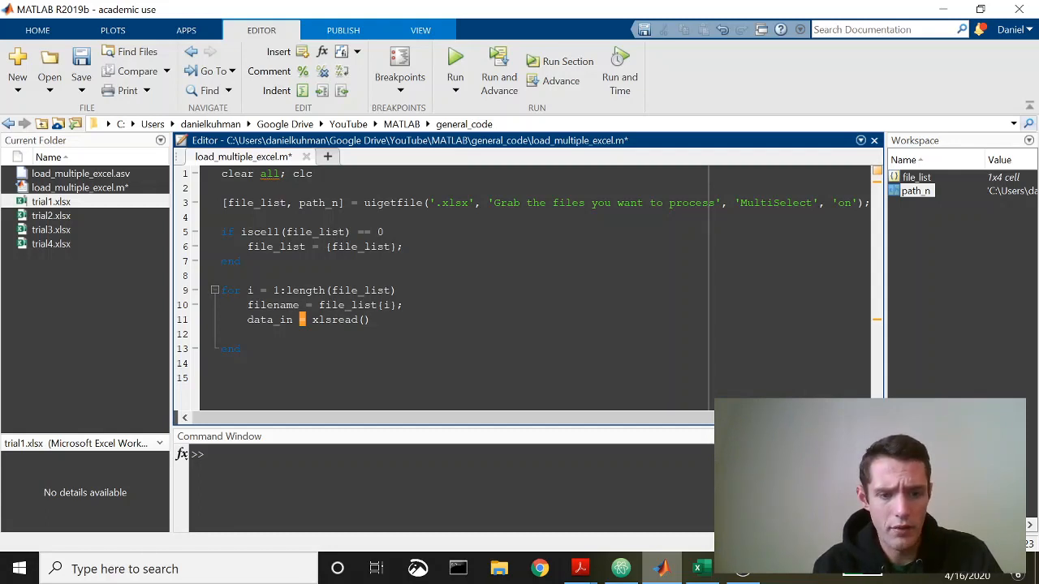
type("[]")
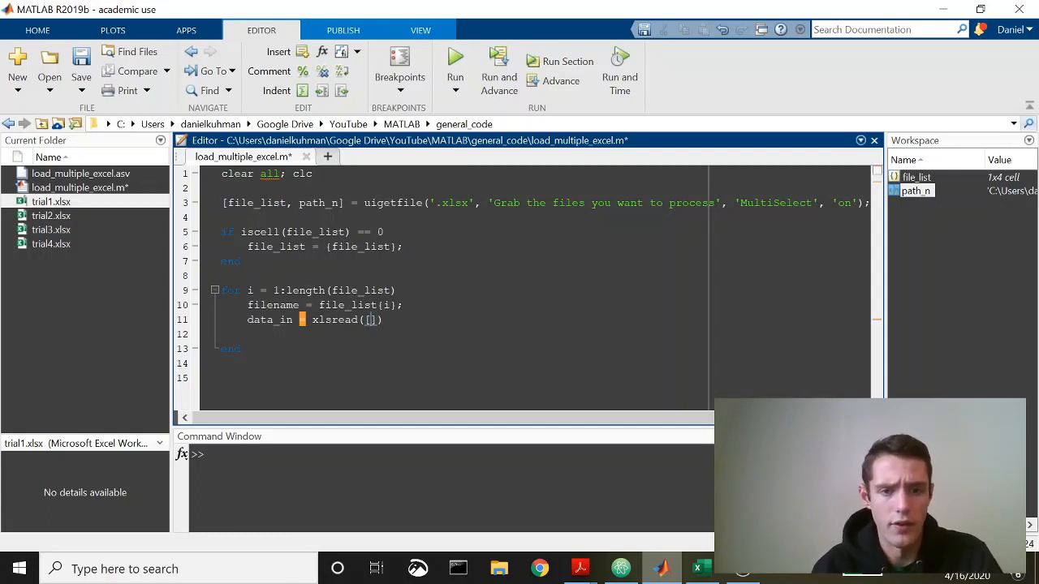
type("path_n")
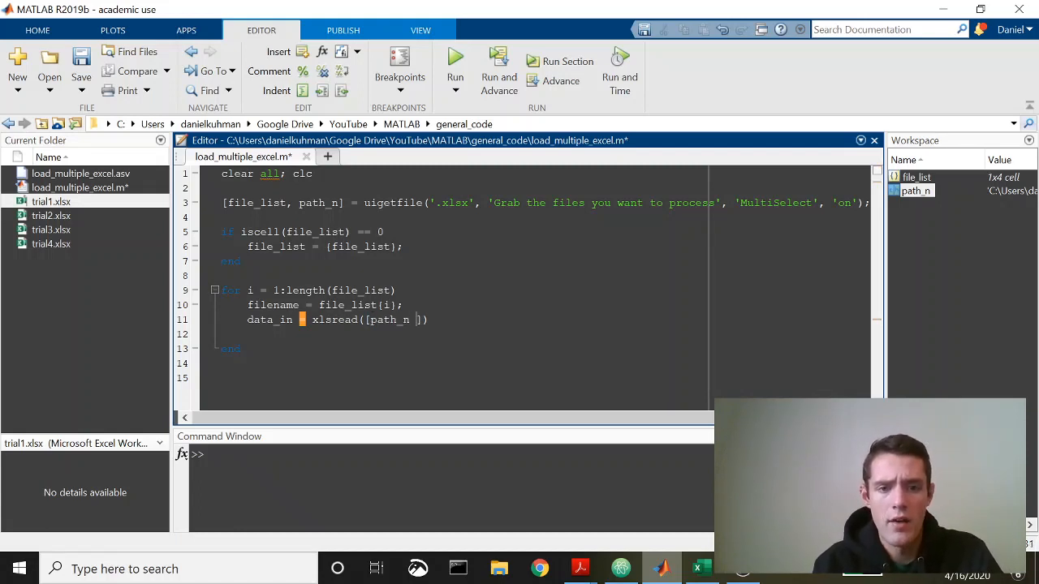
type("filename")
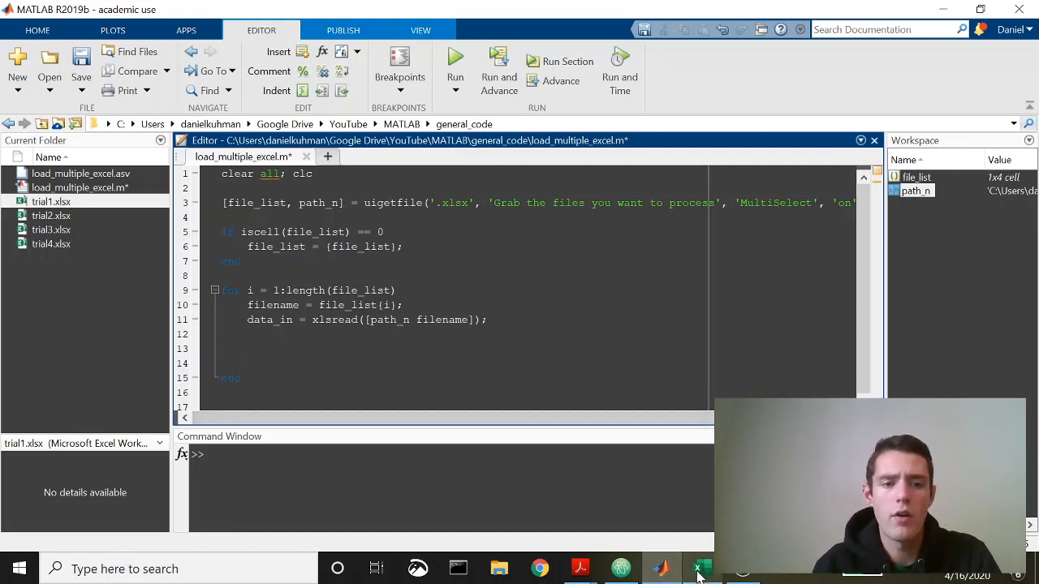
left_click(699, 568)
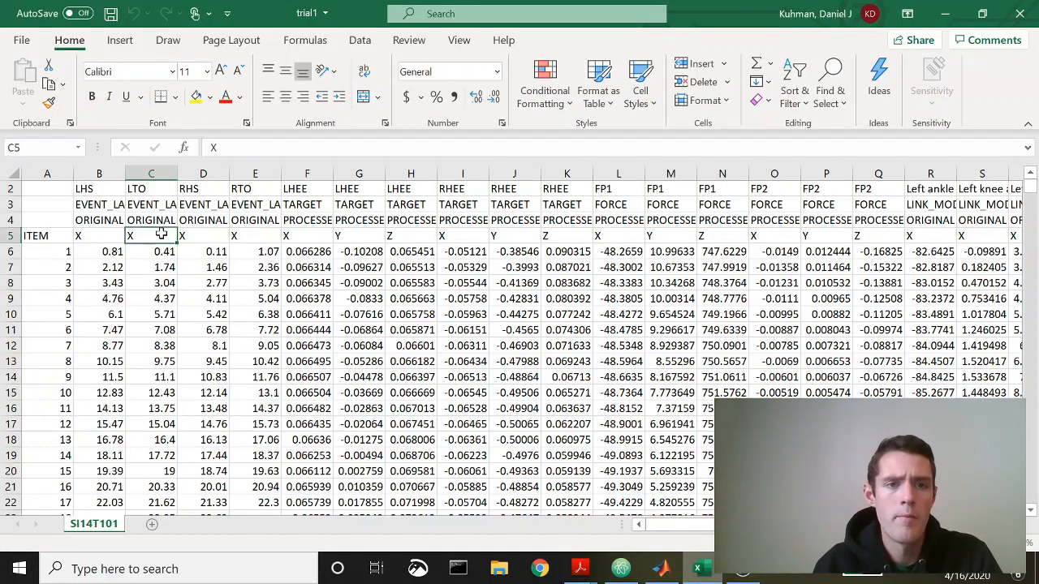
left_click(99, 172)
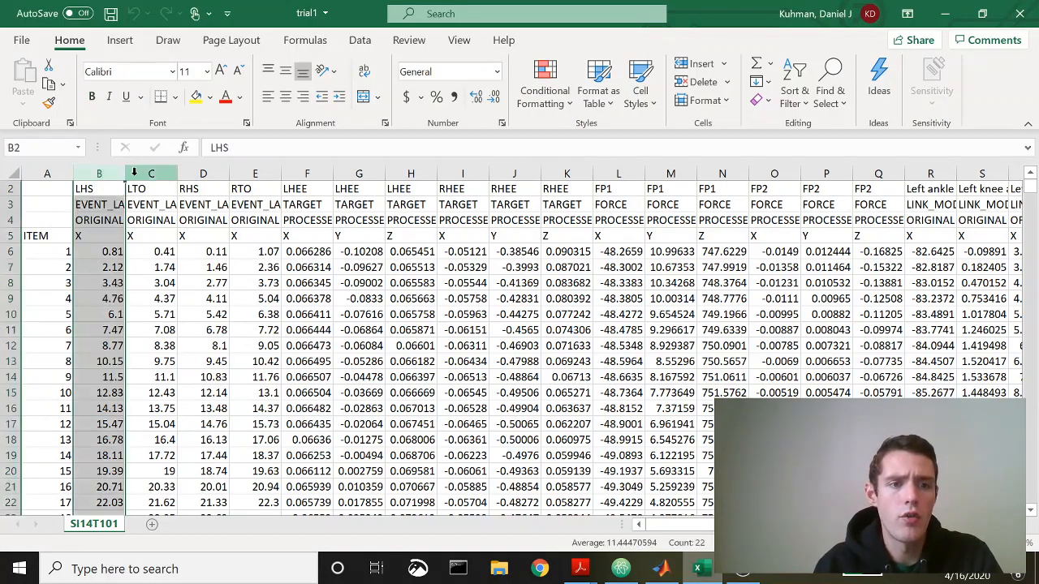
left_click(151, 172)
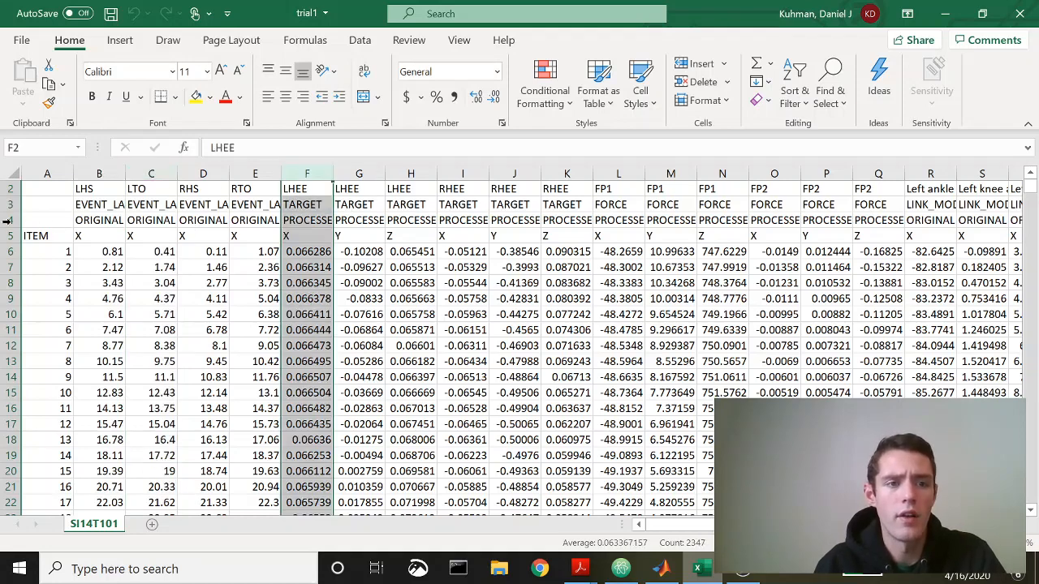
right_click(13, 221)
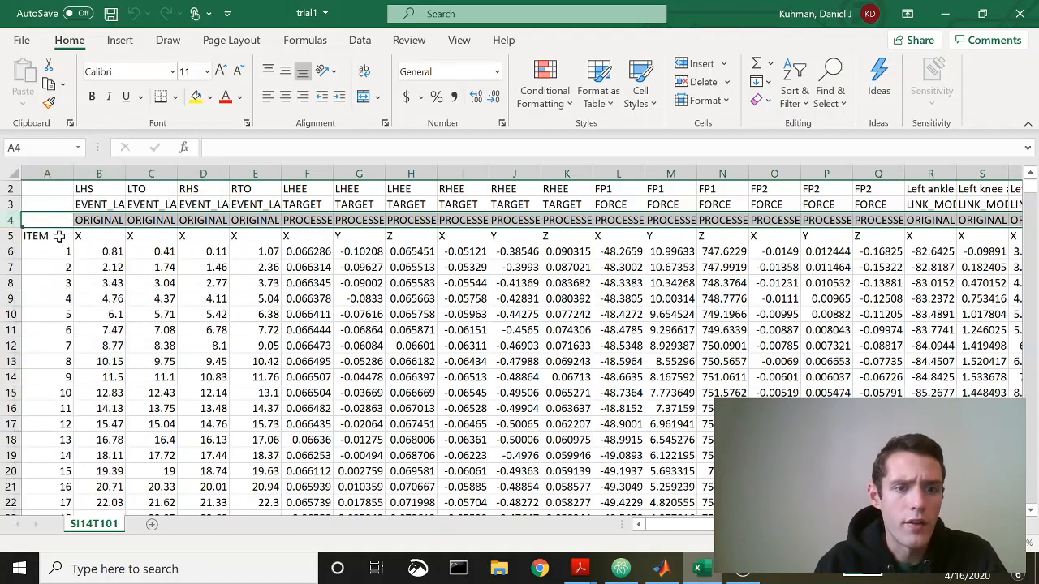
left_click(99, 235)
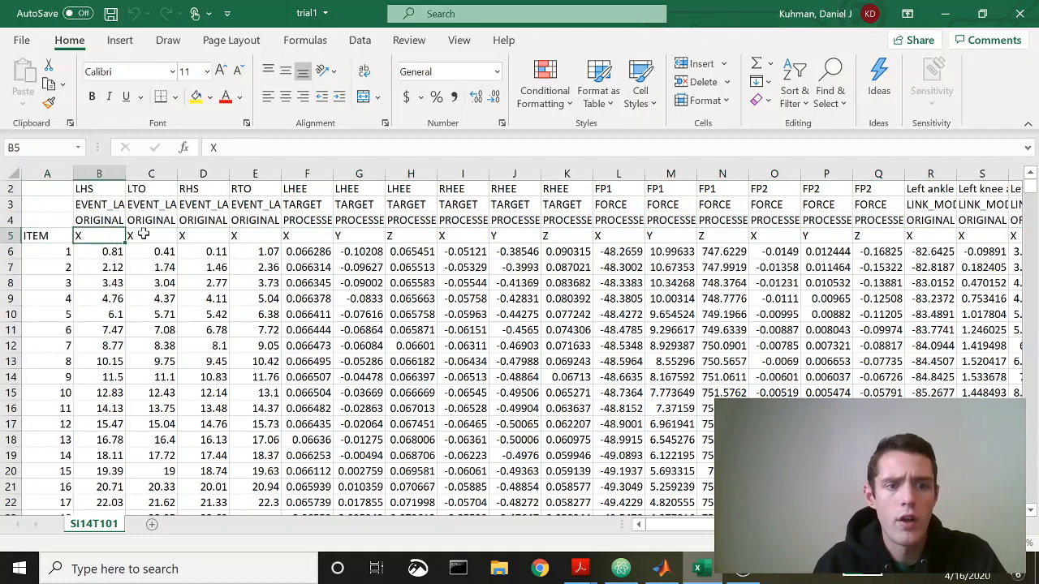
left_click(255, 236)
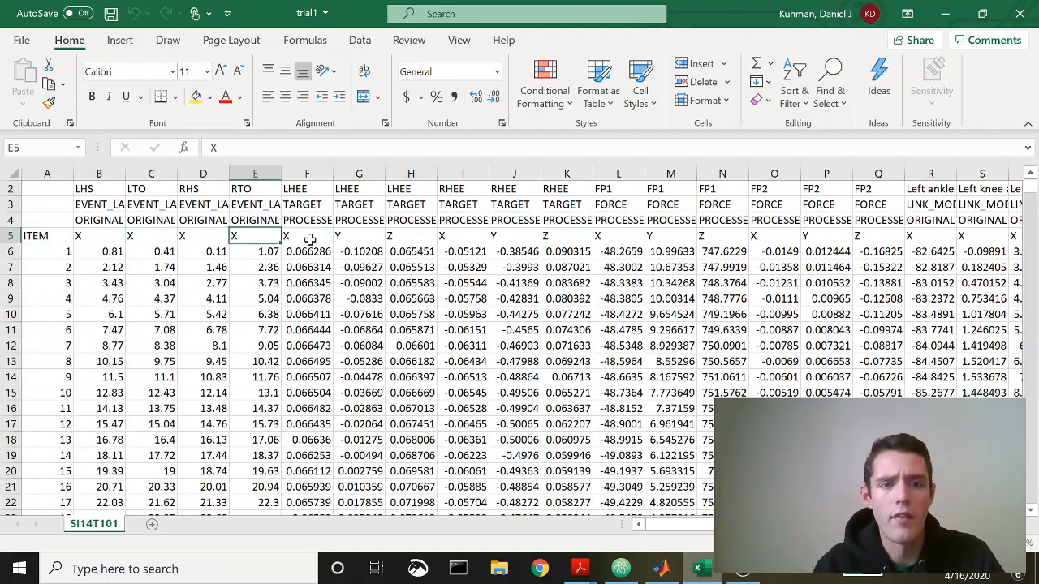
left_click(307, 235)
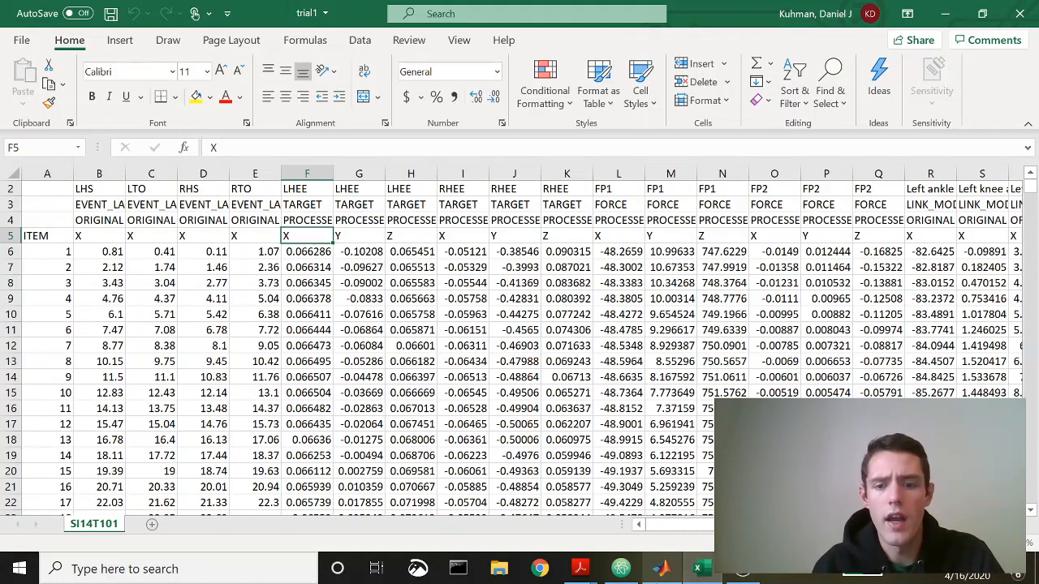
left_click(659, 568)
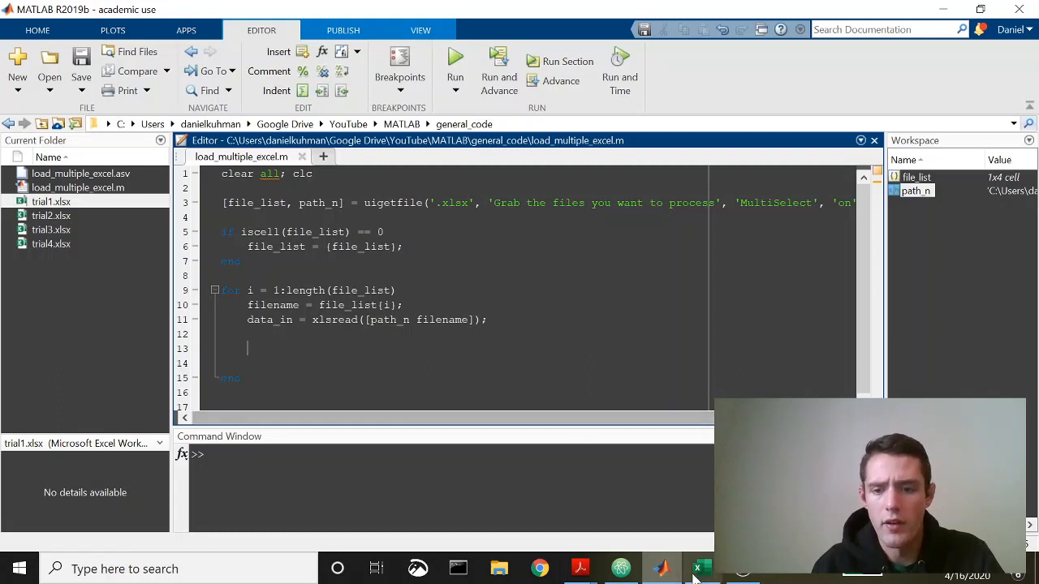
Step: Extract heel_x, heel_y and heel_z from data_in columns 6, 7 and 8 inside the loop
type("heel_x =")
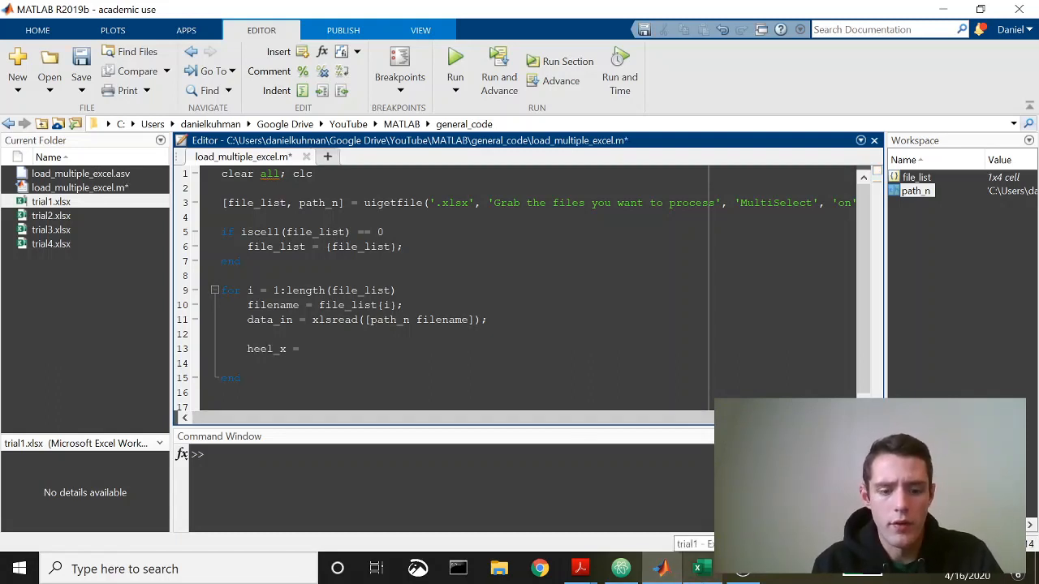
type("data_in")
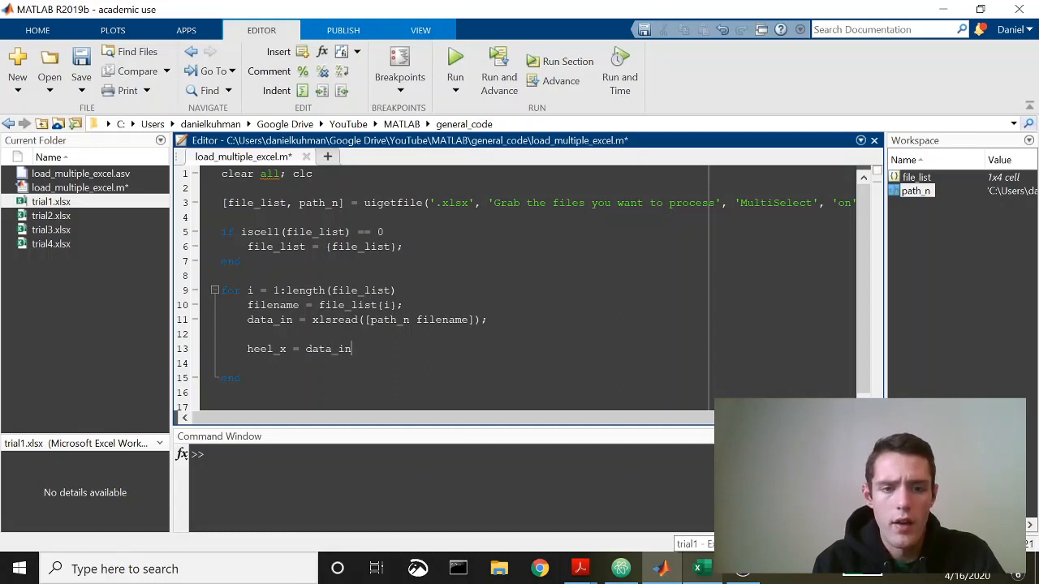
type("()")
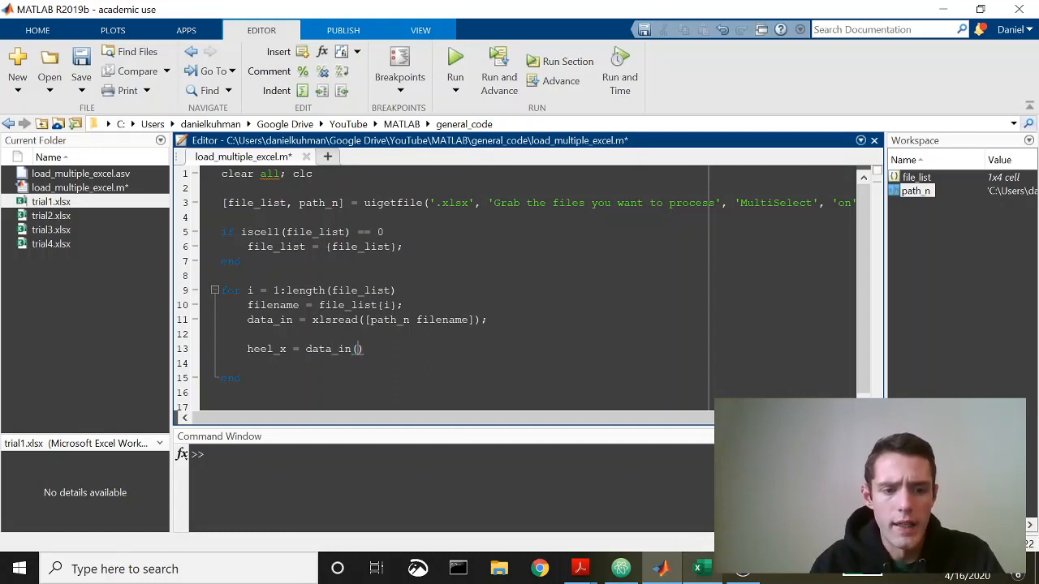
type(":,")
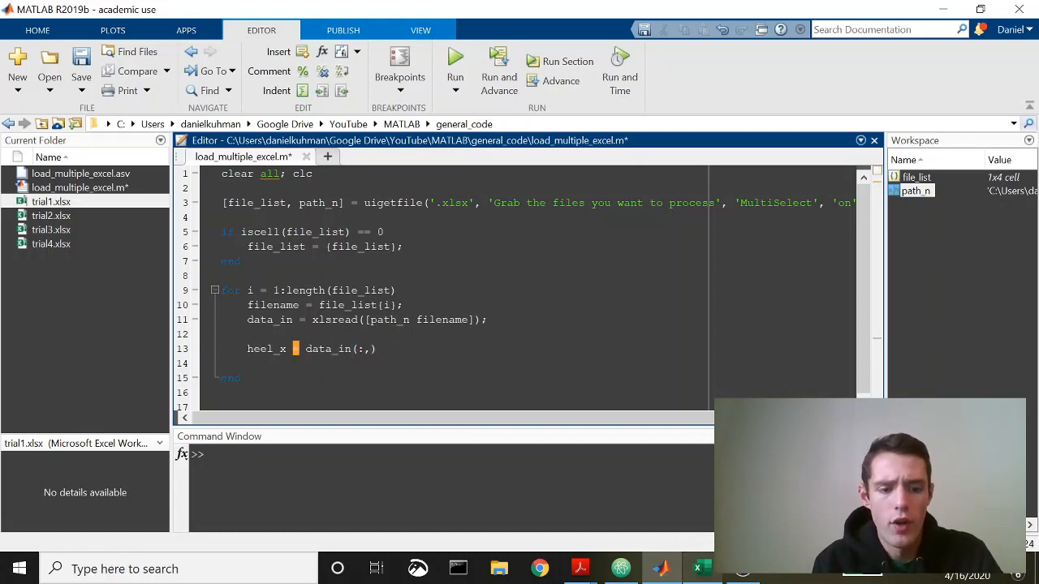
left_click(699, 568)
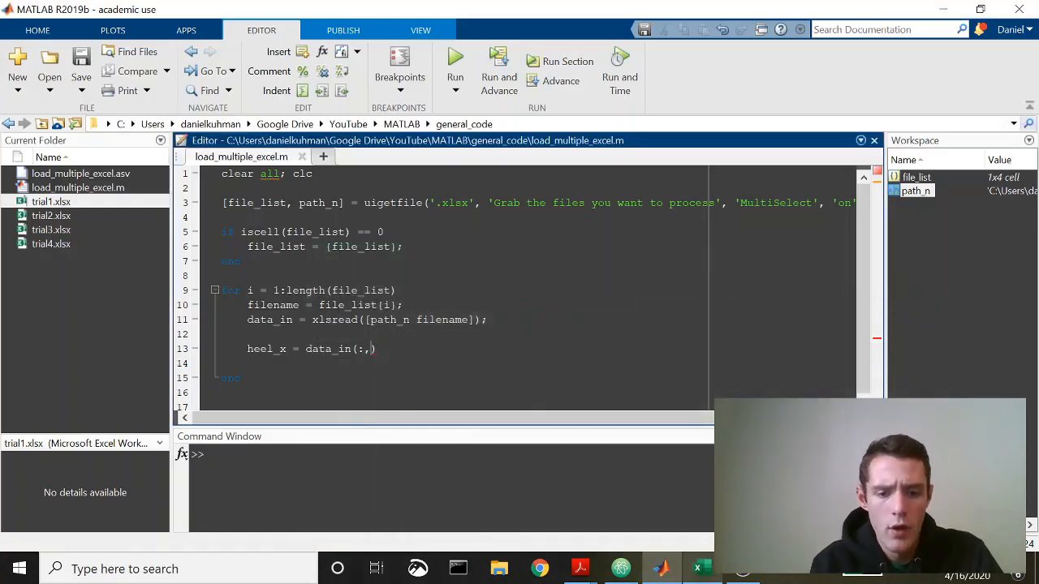
type("6);")
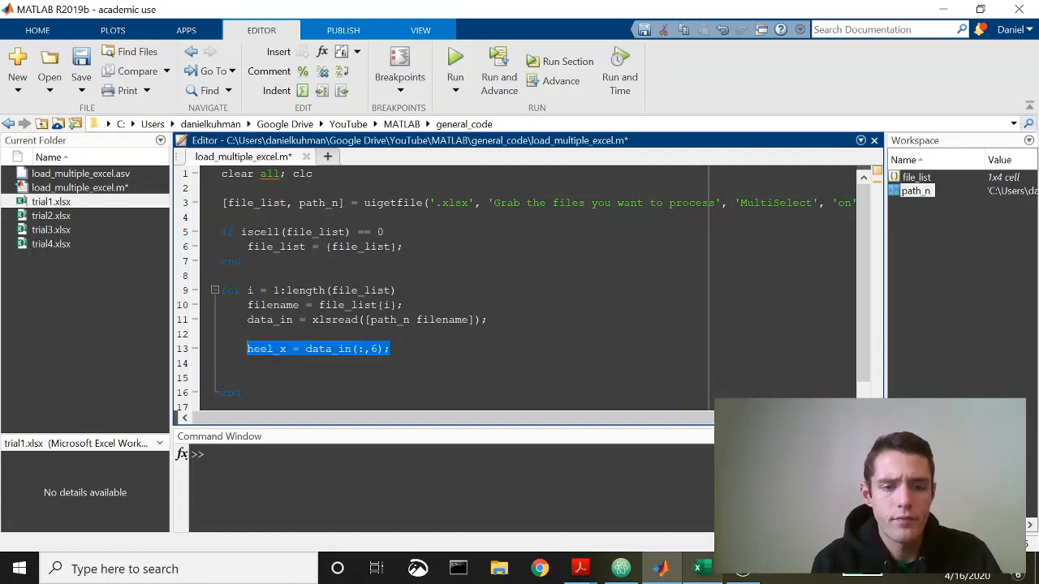
type("heel_x = data_in(:,6);")
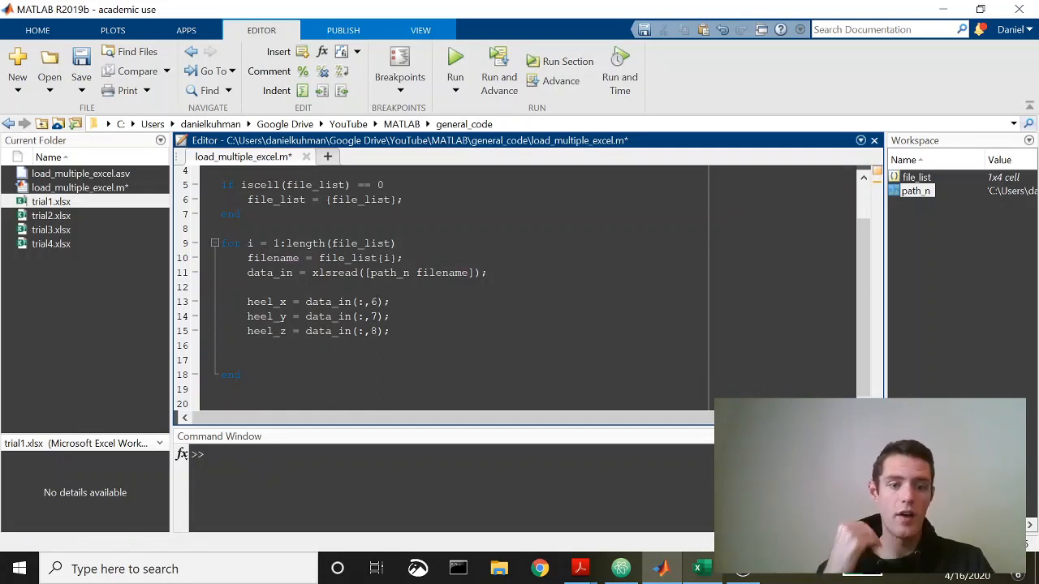
Step: Add figure and plot(heel_y, heel_z) inside the loop, checking the columns against the trial workbook
type("plot()")
type("f")
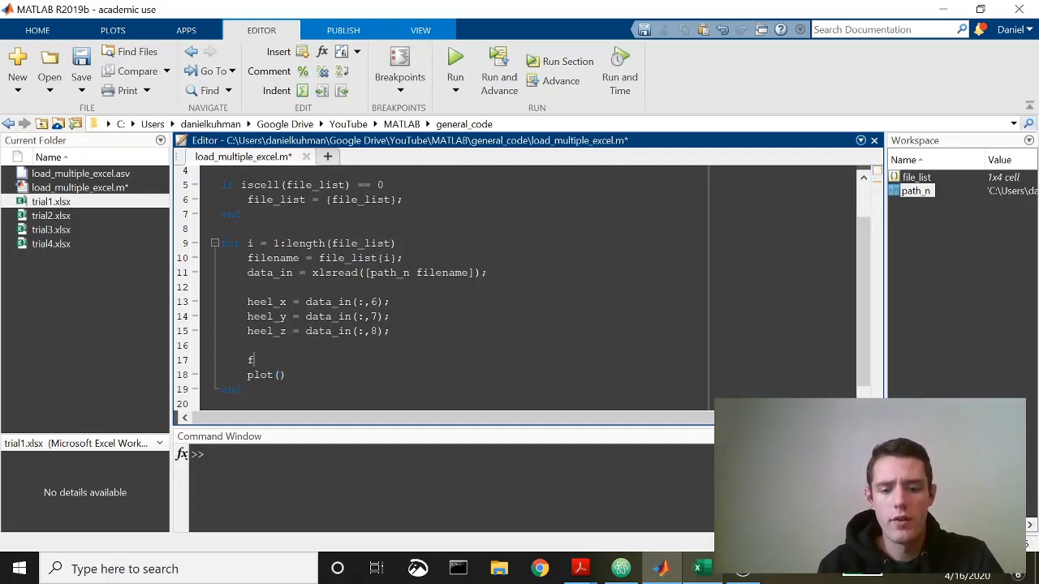
type("igure")
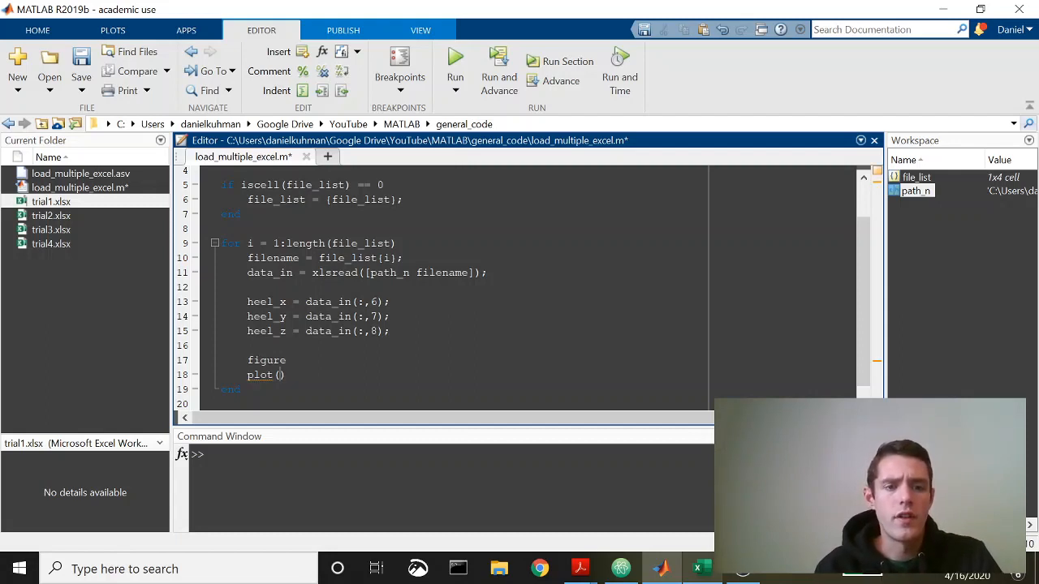
type("hee")
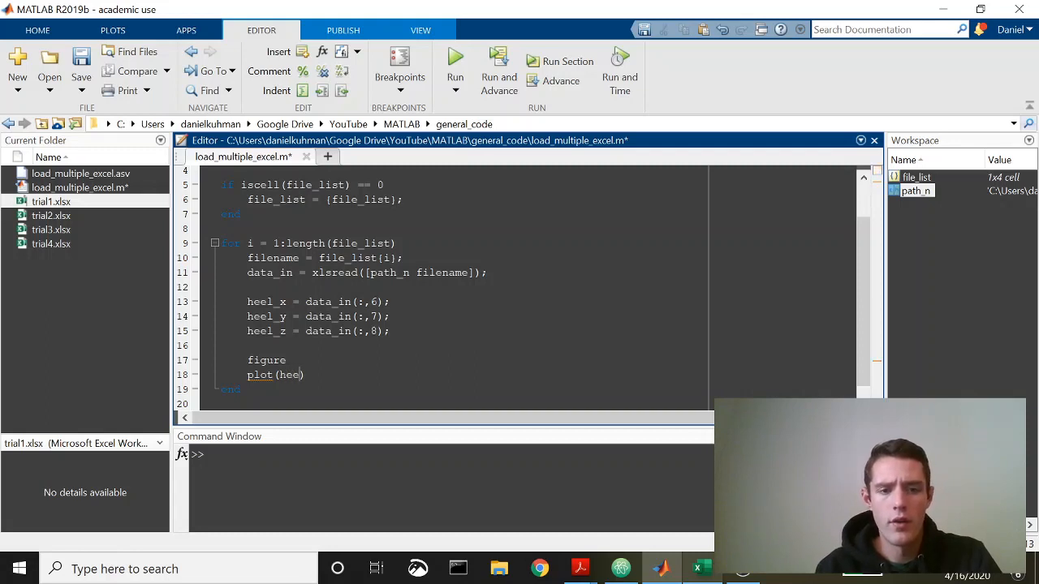
type("l")
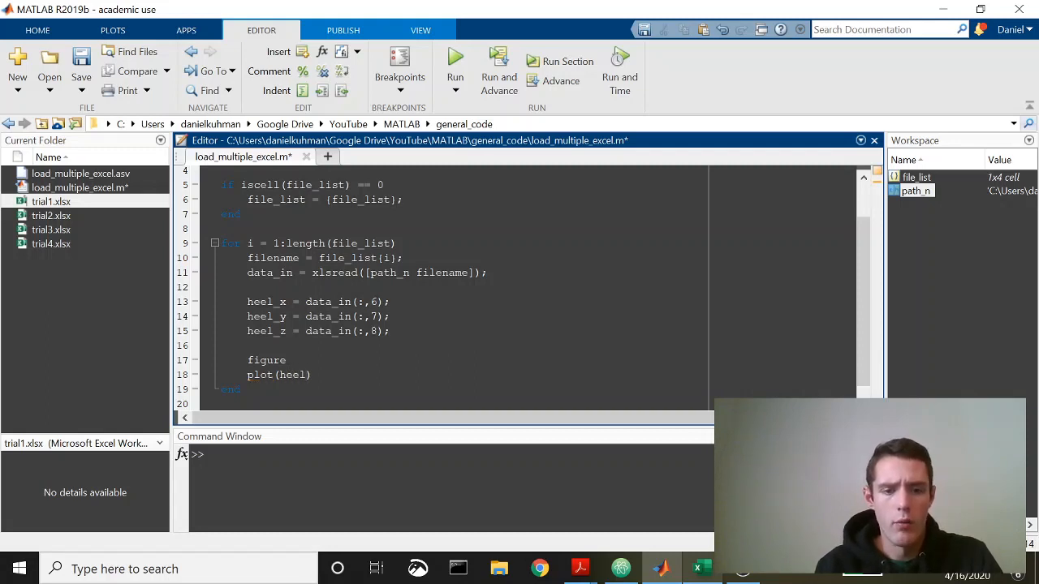
type("_y,")
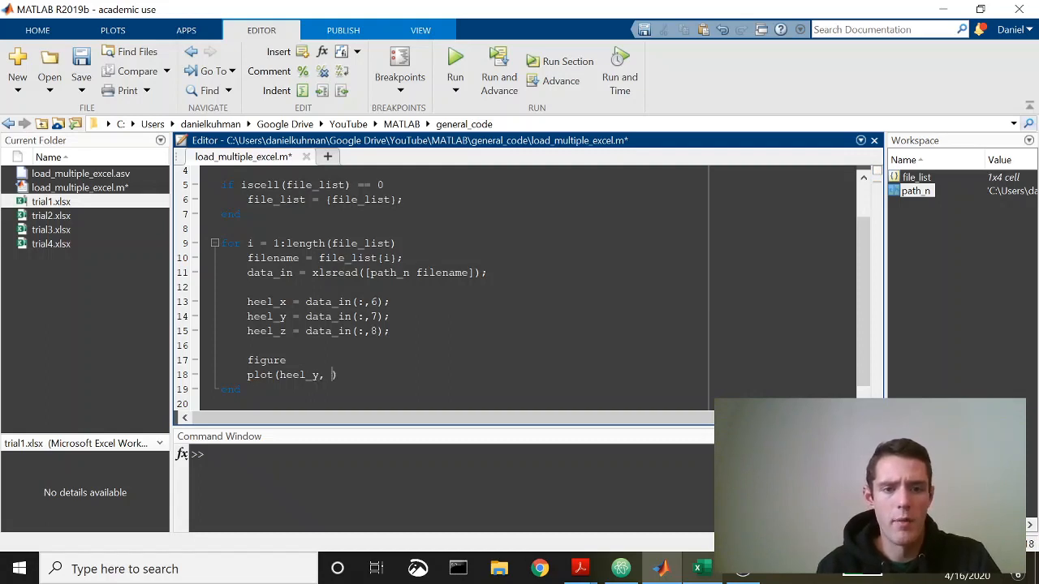
type("heel_z")
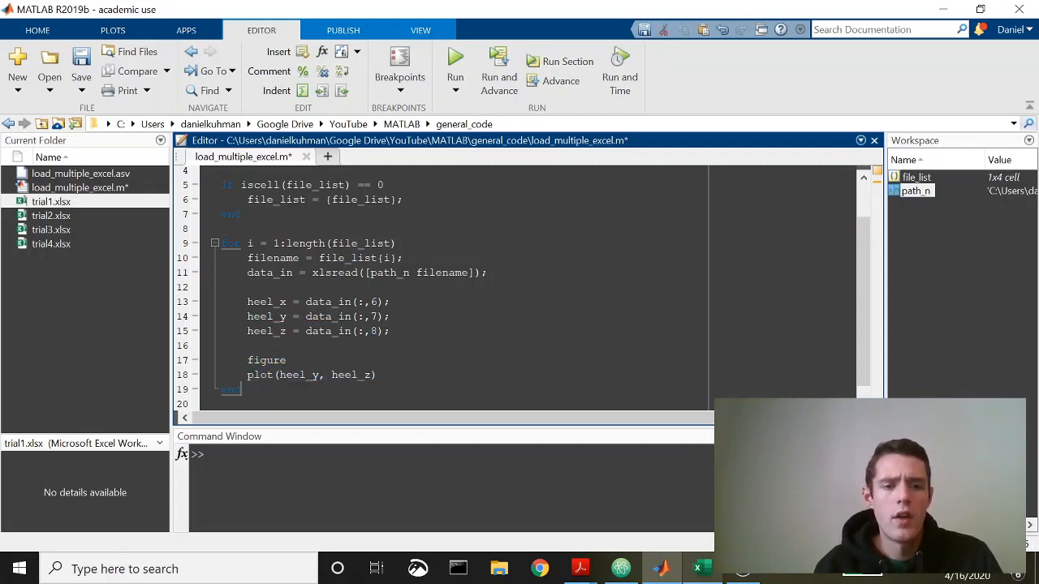
type("ui")
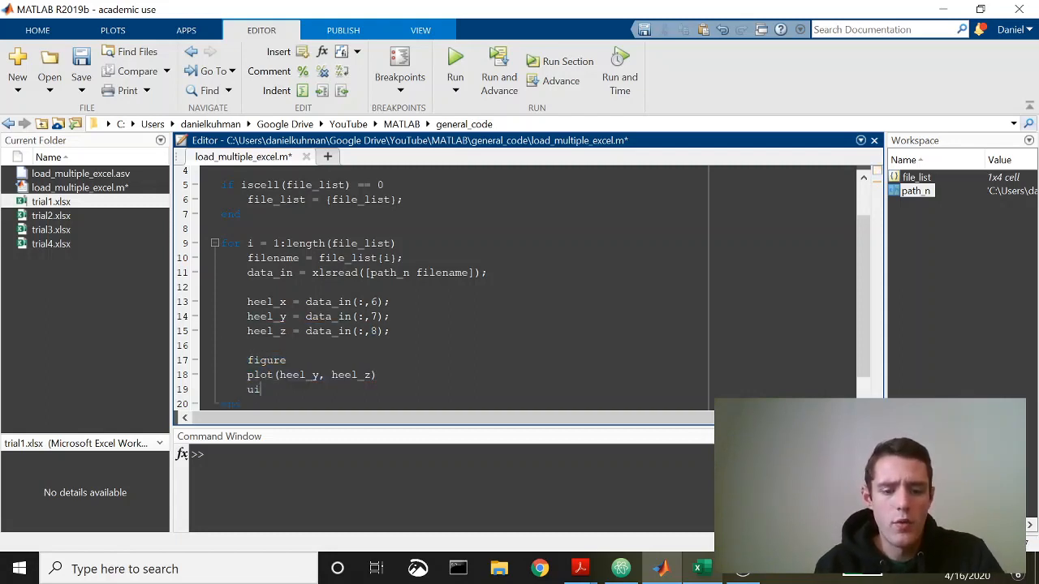
key("Backspace")
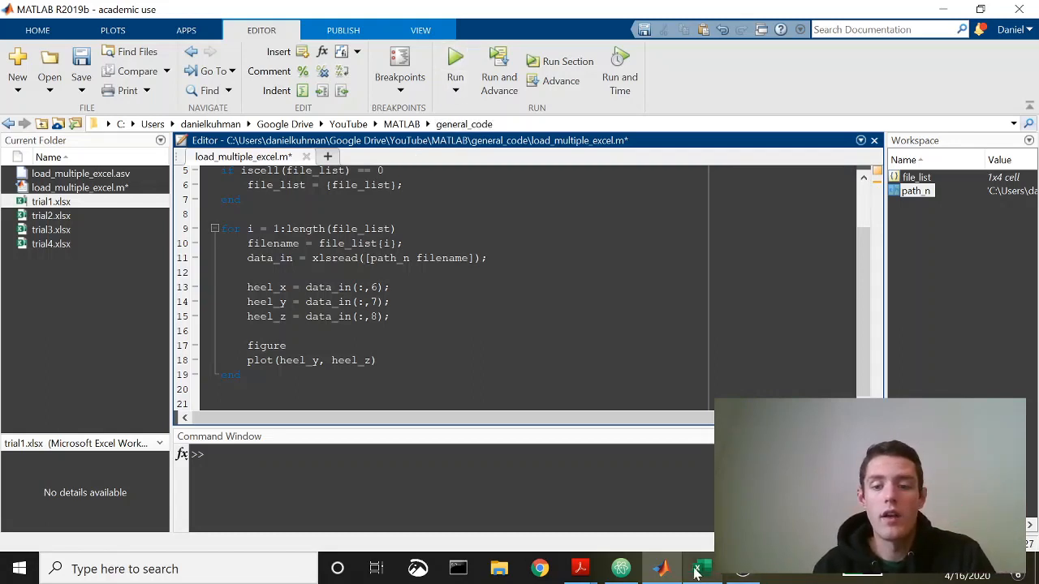
left_click(698, 569)
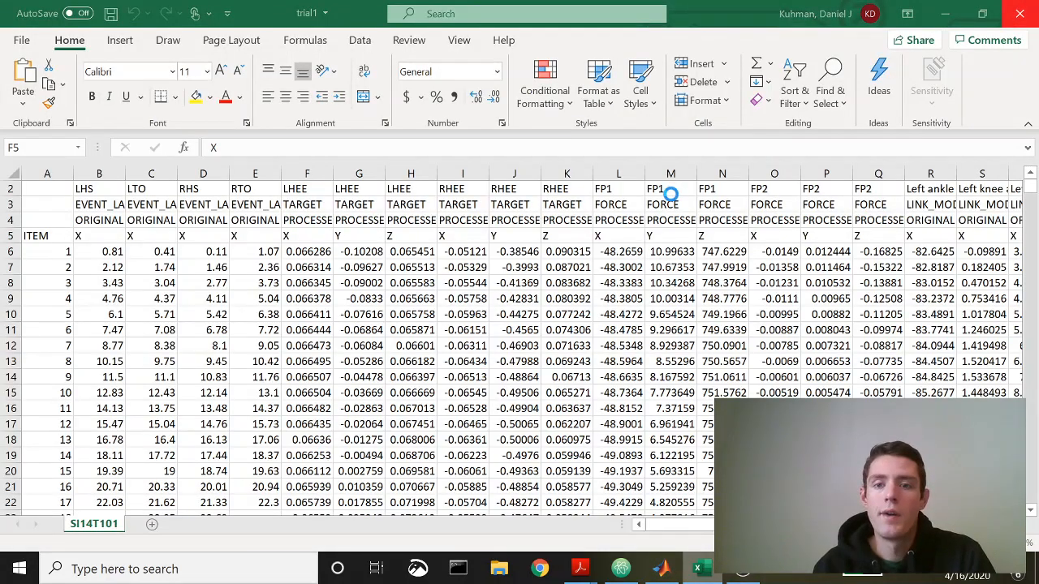
left_click(661, 568)
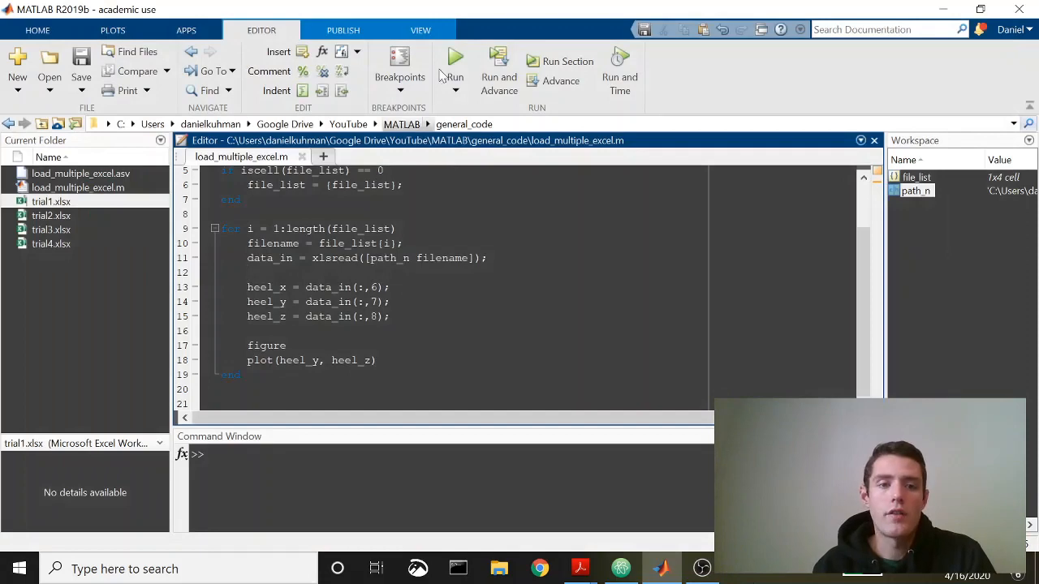
Step: Run the script on trial1–trial4.xlsx so a heel y–z plot appears for each file
left_click(455, 62)
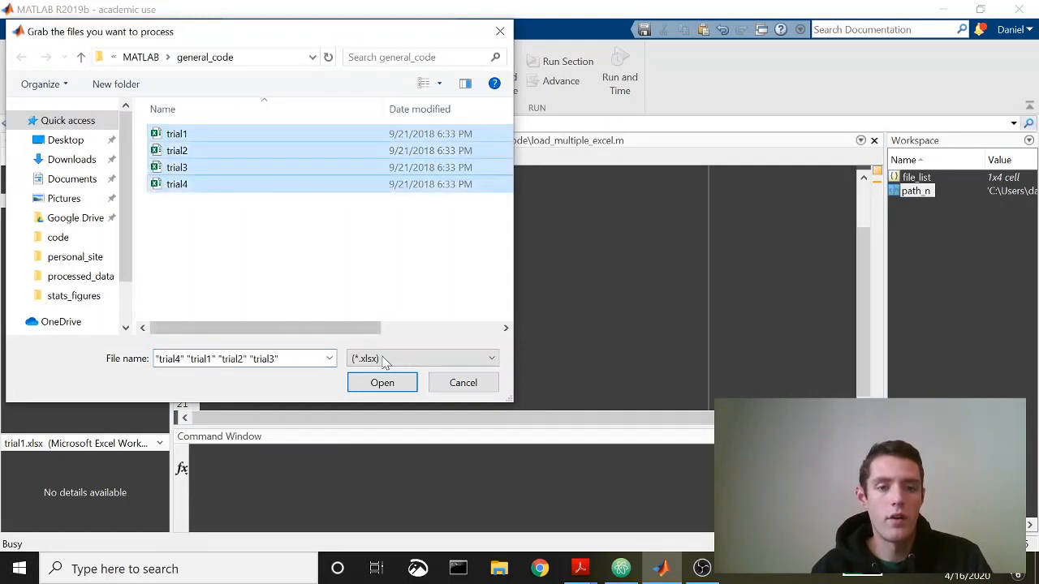
left_click(383, 383)
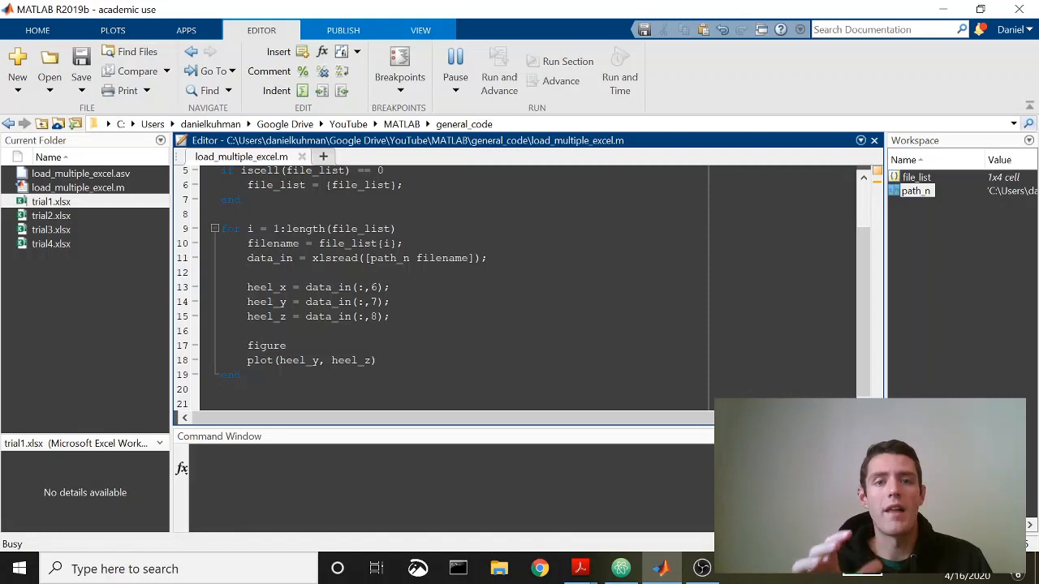
left_click(247, 273)
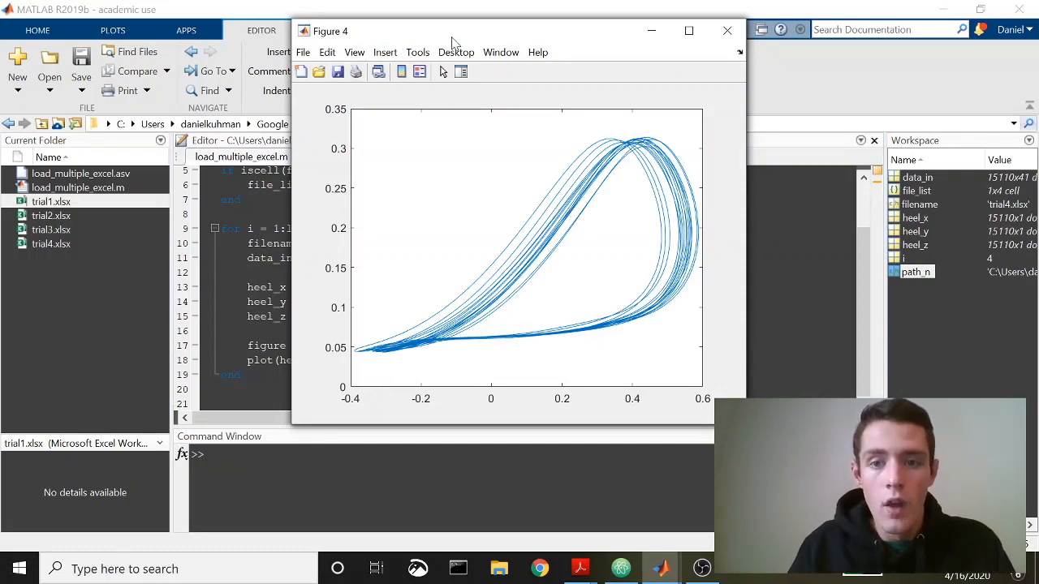
Step: Drag Figure 4 and Figure 3 apart to compare their heel trajectory plots side by side
left_click_drag(451, 31, 532, 36)
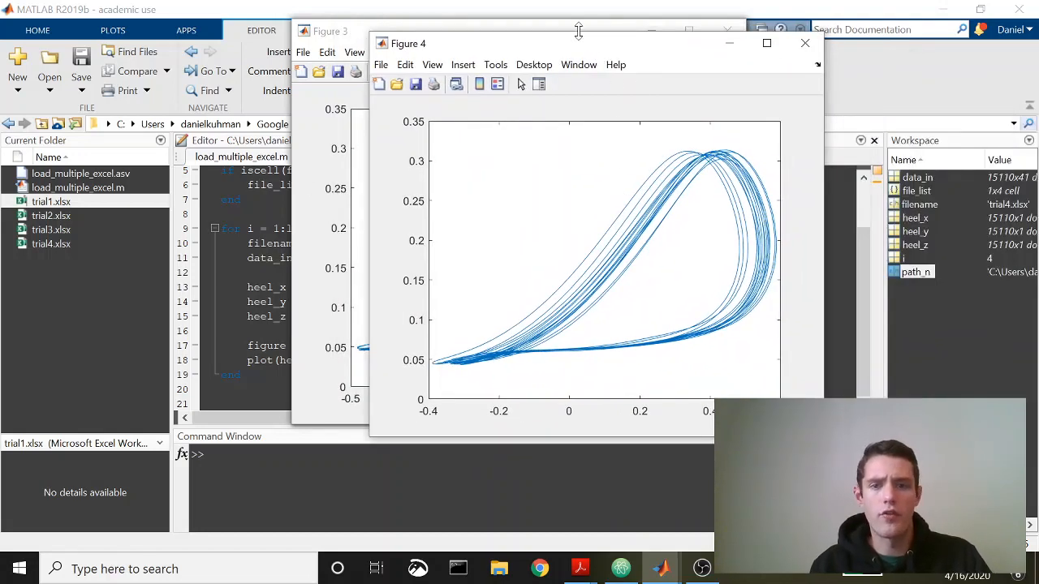
left_click_drag(576, 42, 695, 36)
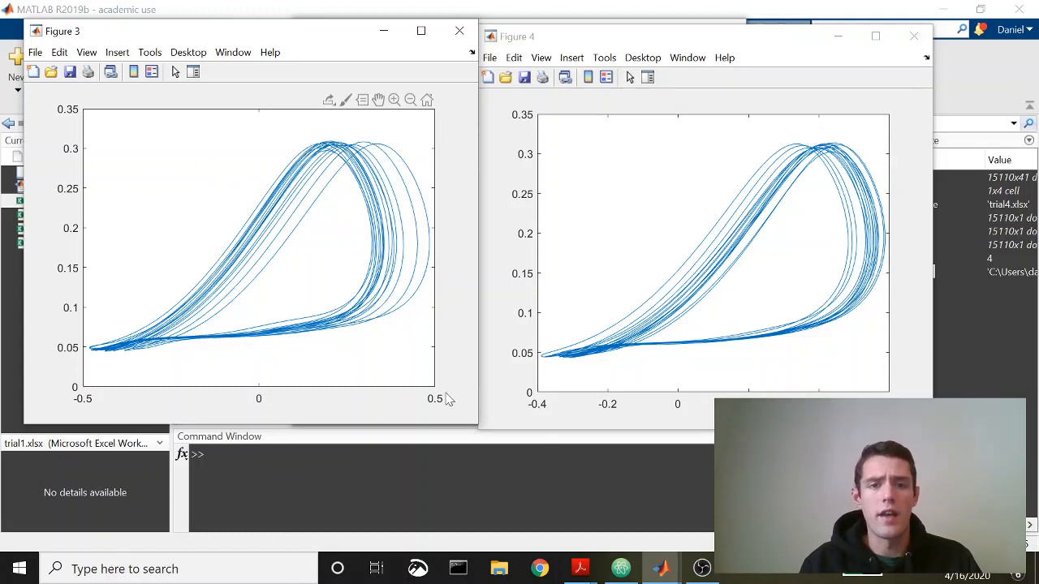
mouse_move(468, 192)
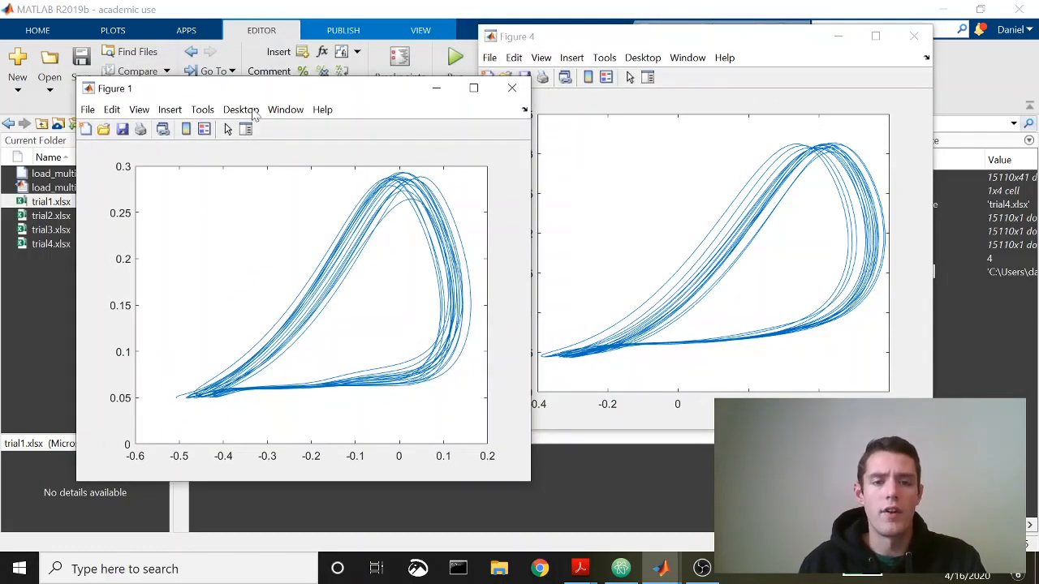
mouse_move(469, 383)
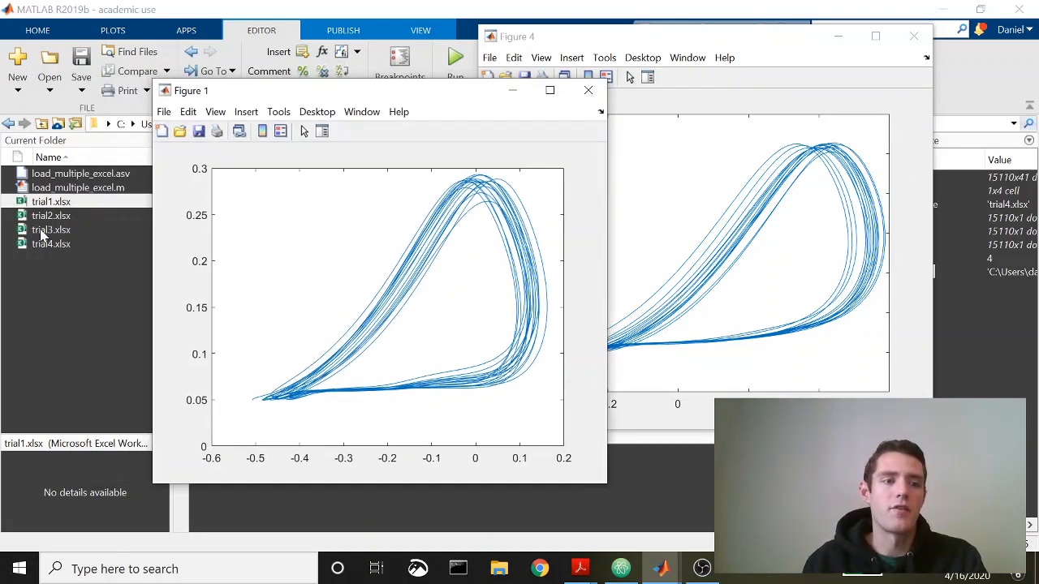
mouse_move(78, 223)
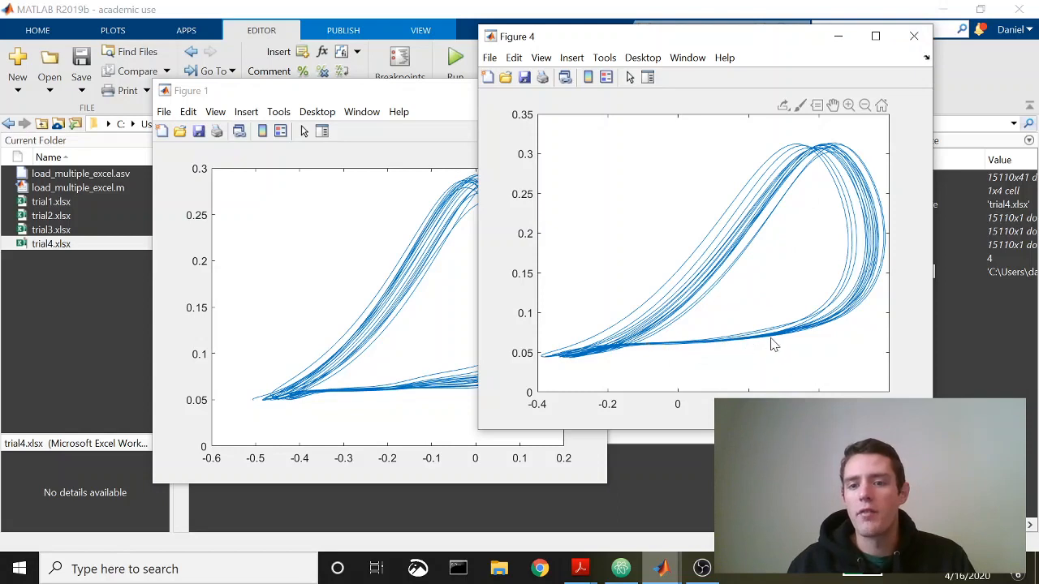
mouse_move(663, 383)
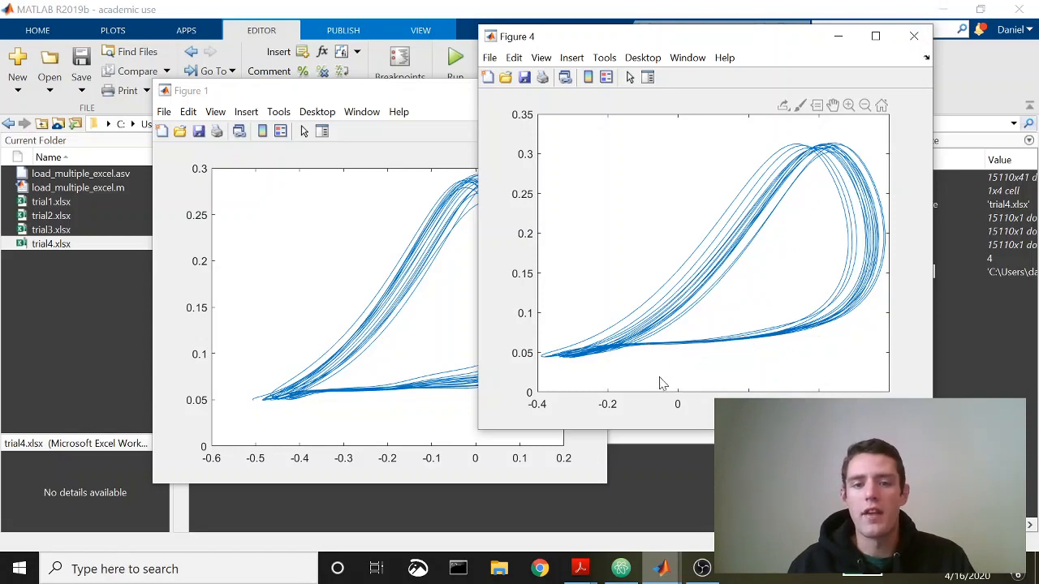
mouse_move(657, 292)
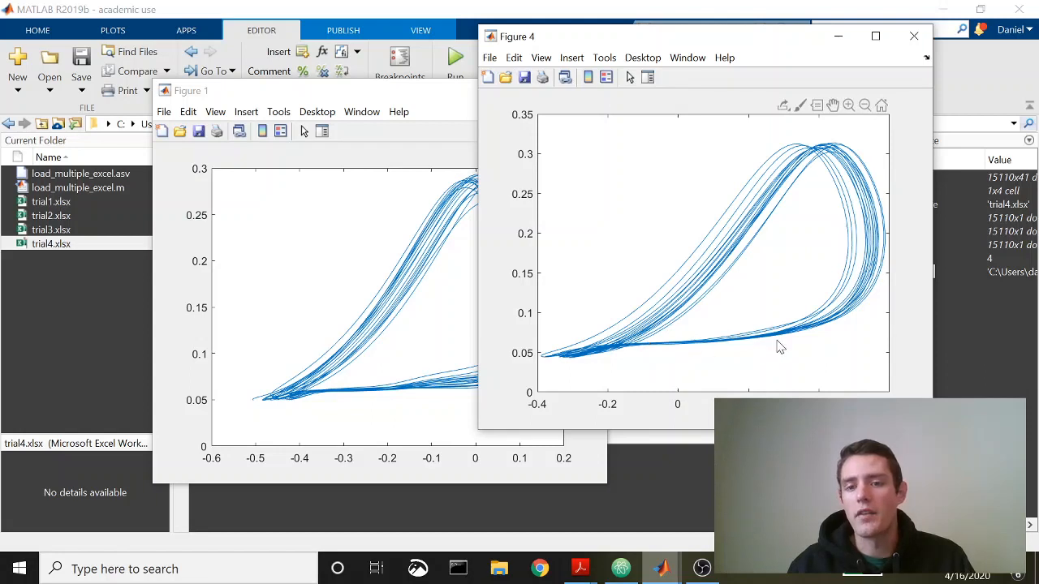
mouse_move(812, 339)
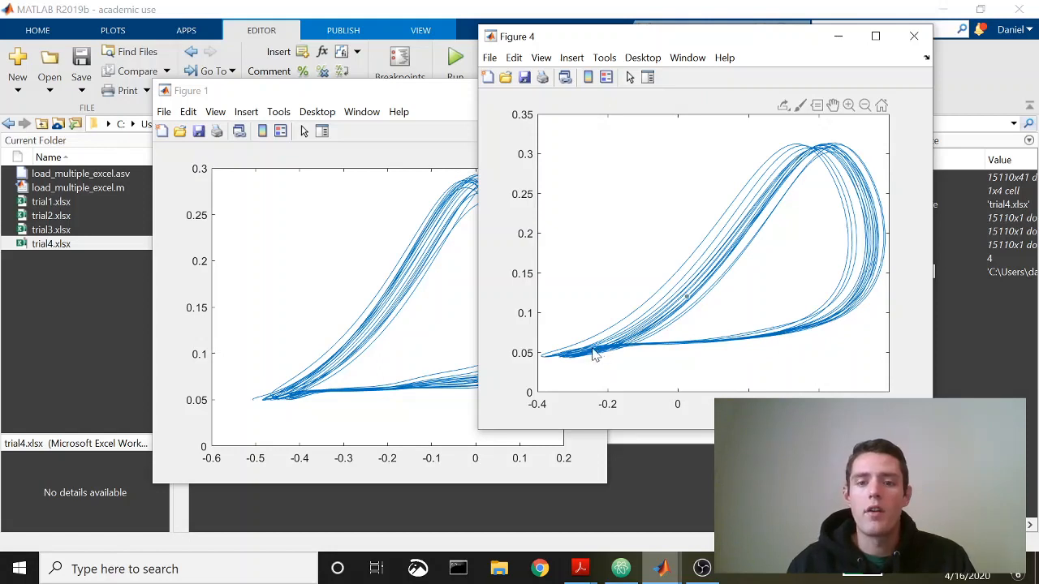
mouse_move(852, 178)
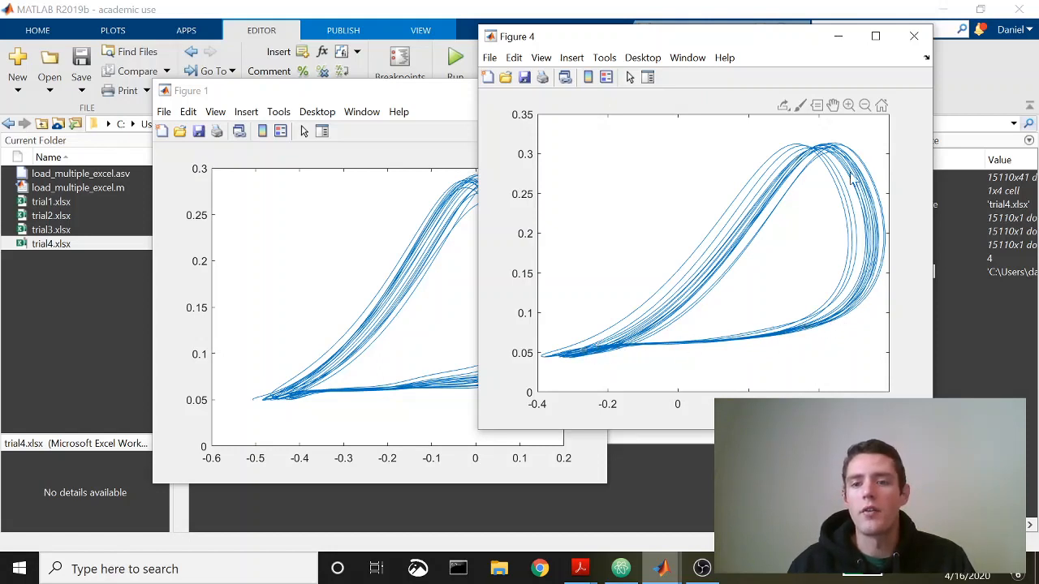
mouse_move(916, 36)
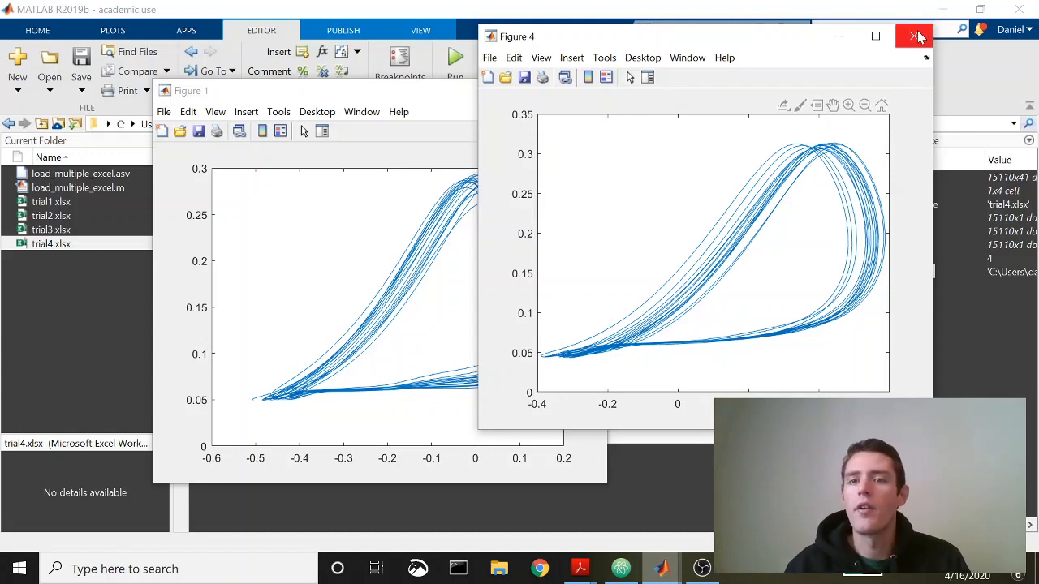
Step: Close the figures and replace the plot lines with %Analysis for File(i) and %export result for file(i) comments
left_click(917, 35)
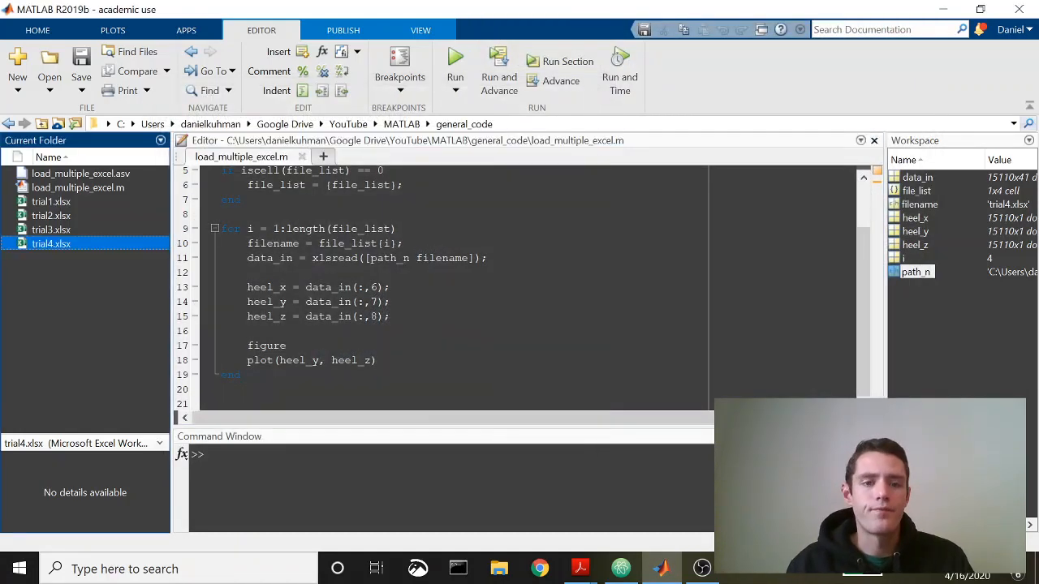
left_click(389, 316)
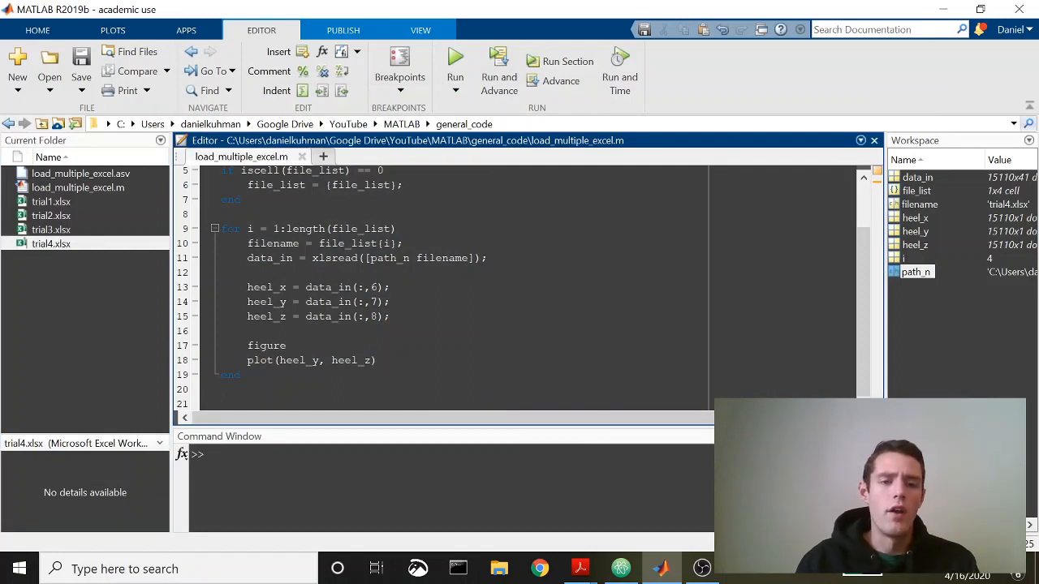
left_click_drag(247, 344, 377, 361)
type("%Analysis for Fil")
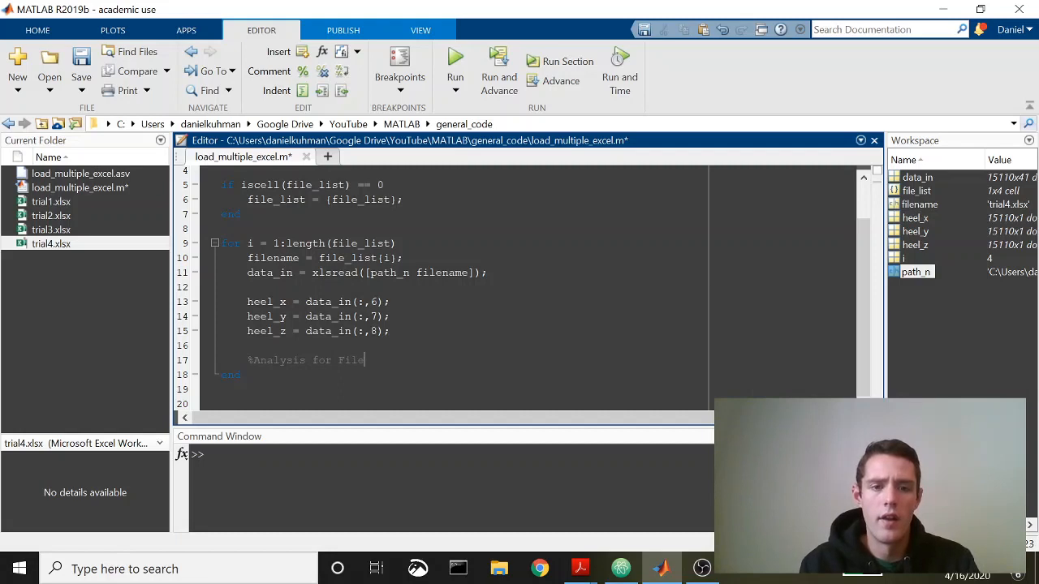
type("(i)")
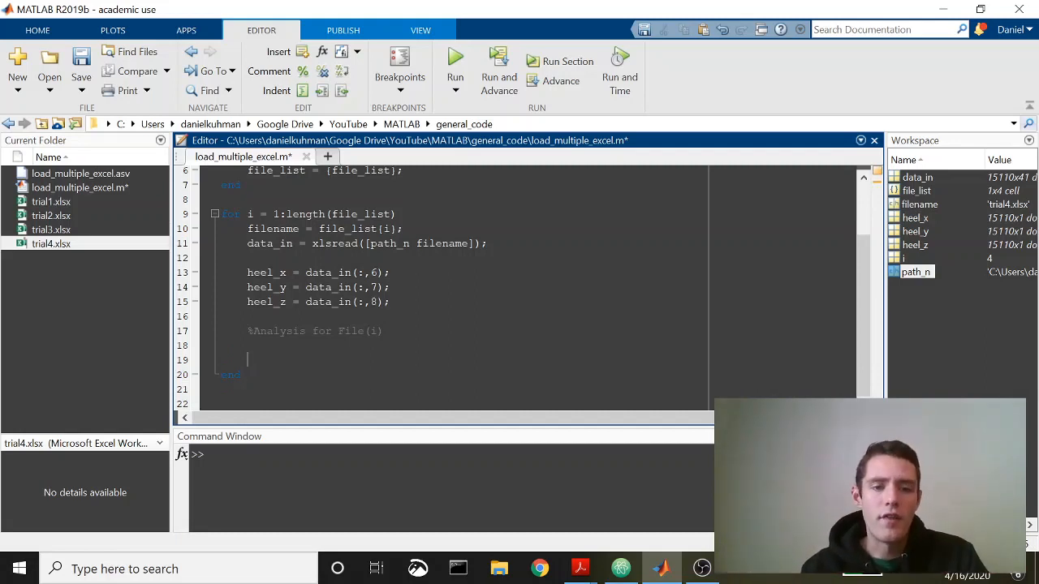
type("%export result for file(")
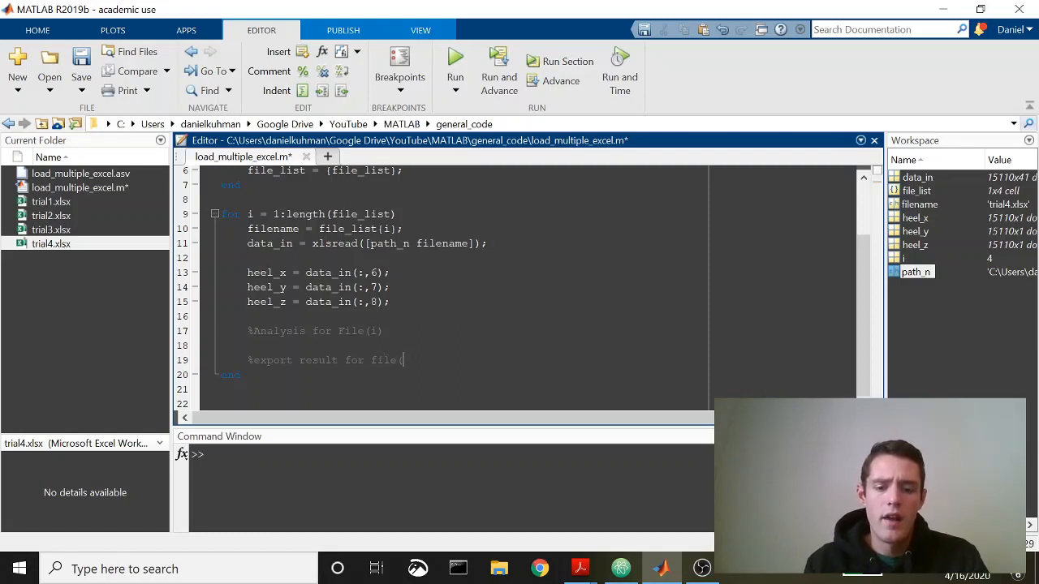
type("i)")
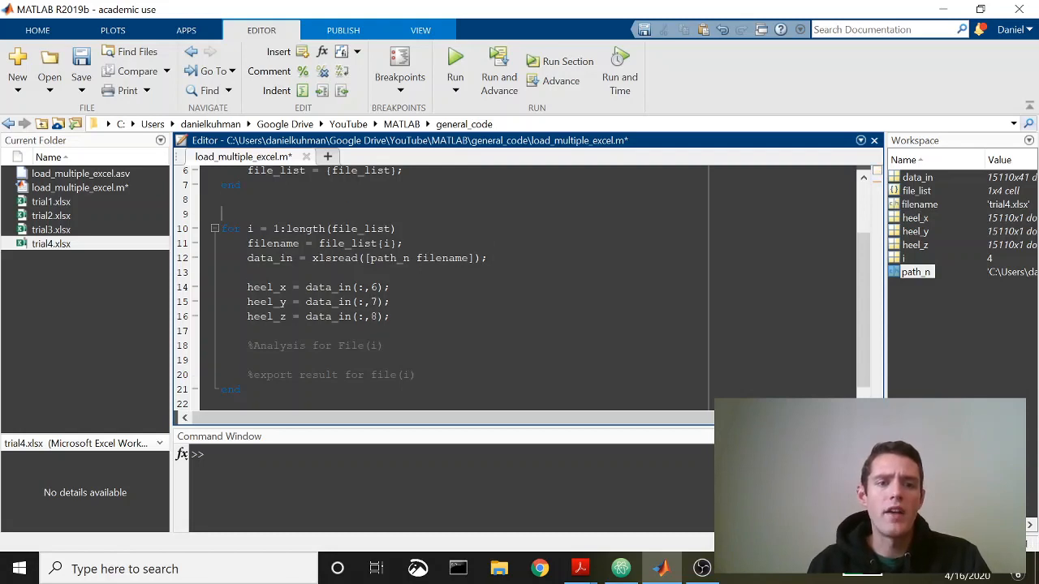
key("Backspace")
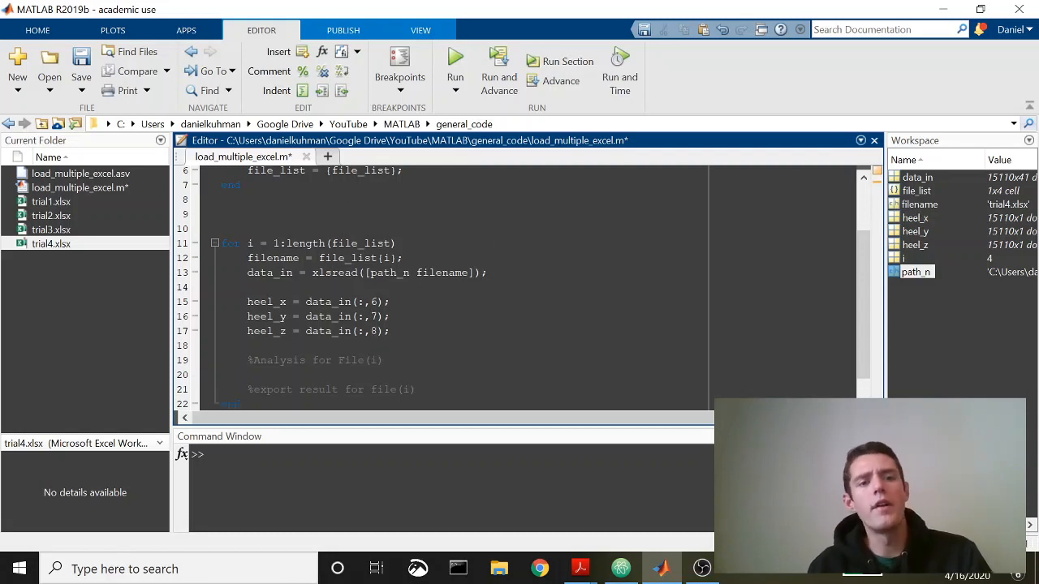